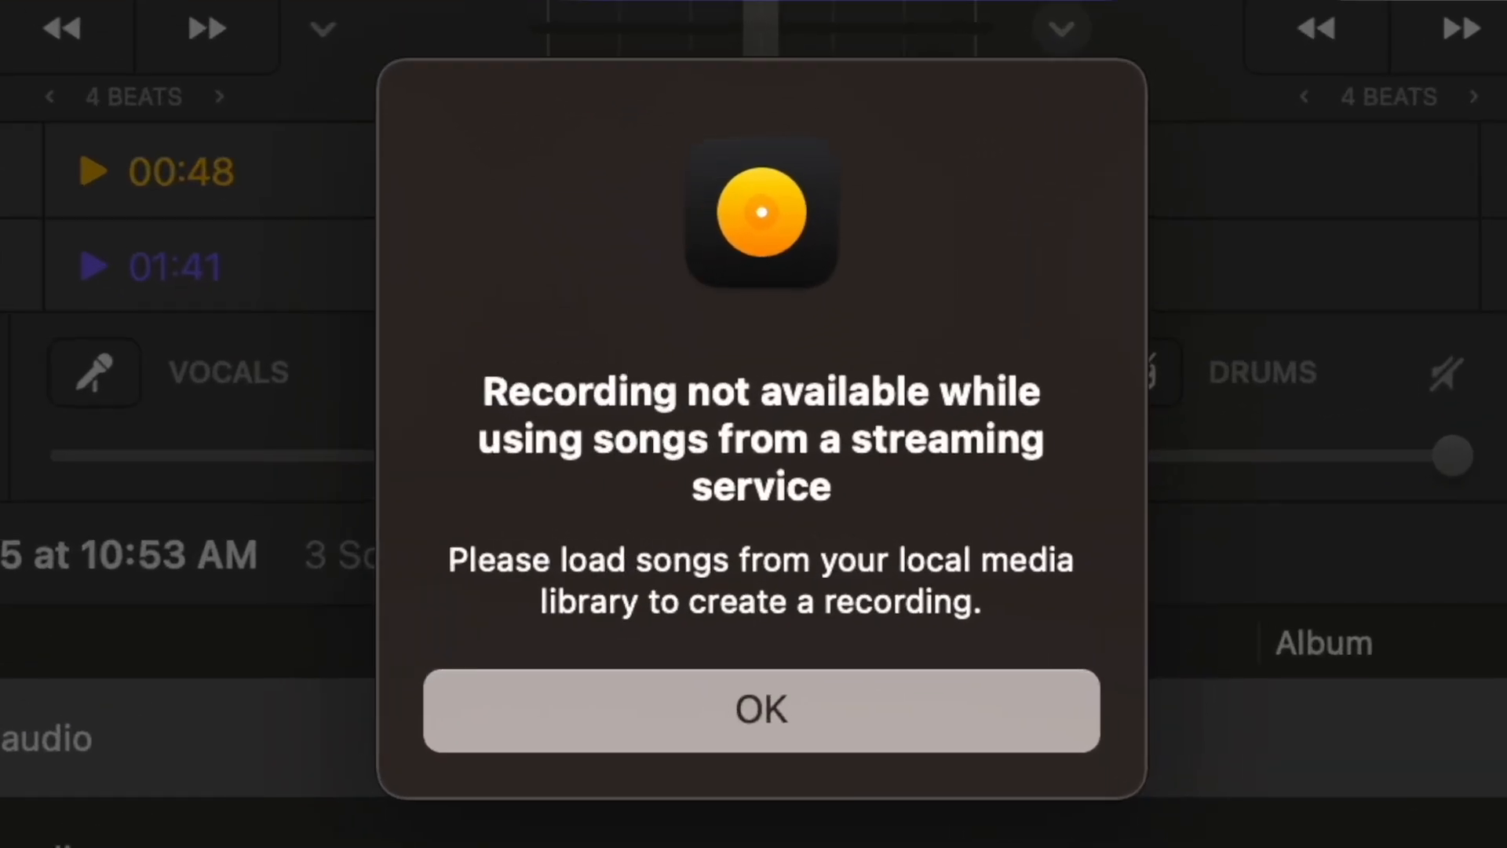
# - Dismiss the 'recording not available with streaming songs' alert
pyautogui.click(760, 710)
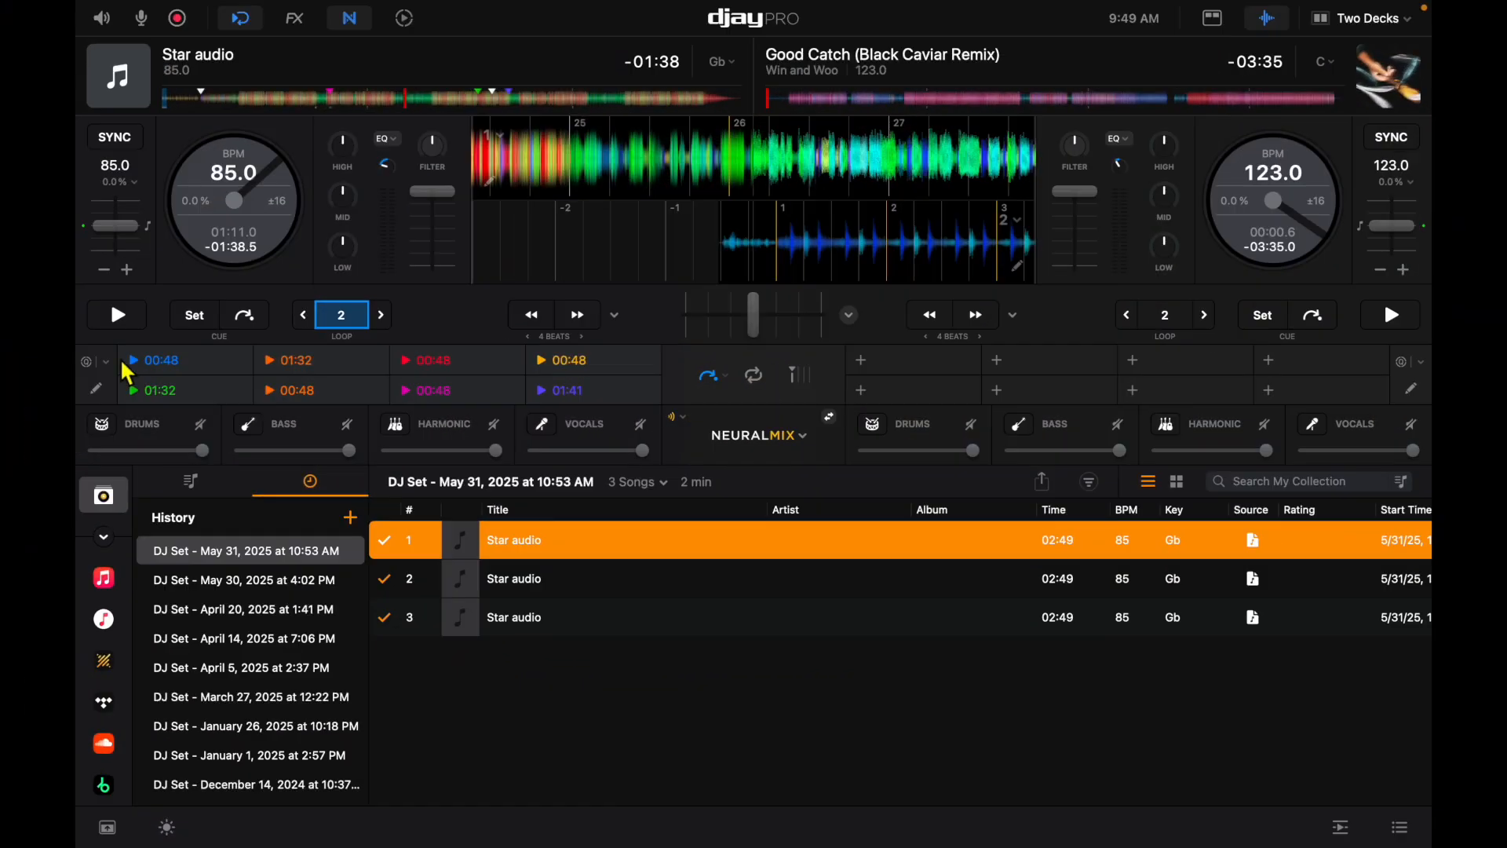
pyautogui.moveTo(675, 234)
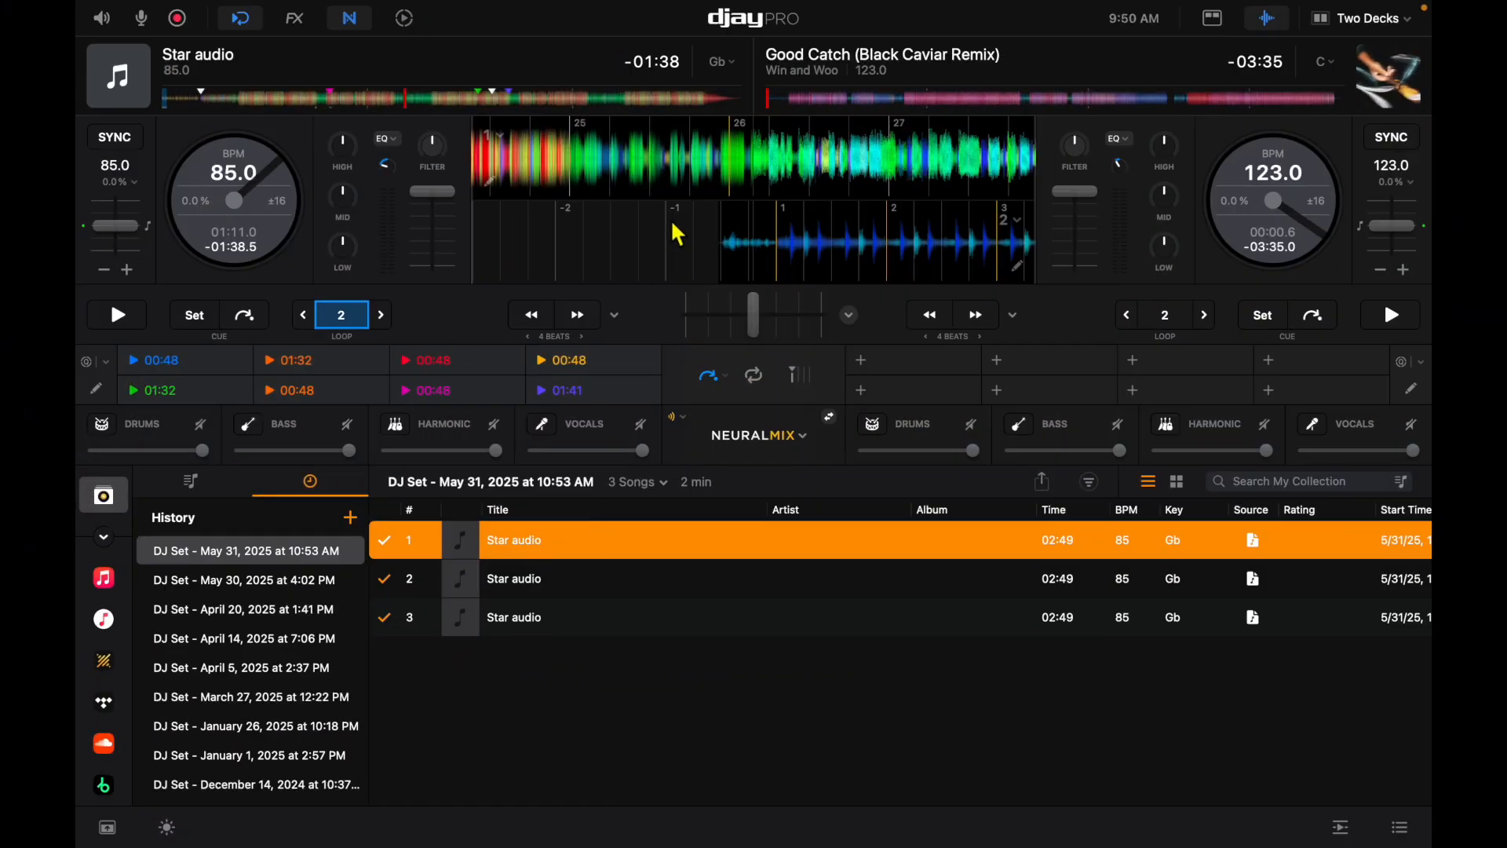
pyautogui.moveTo(1236, 434)
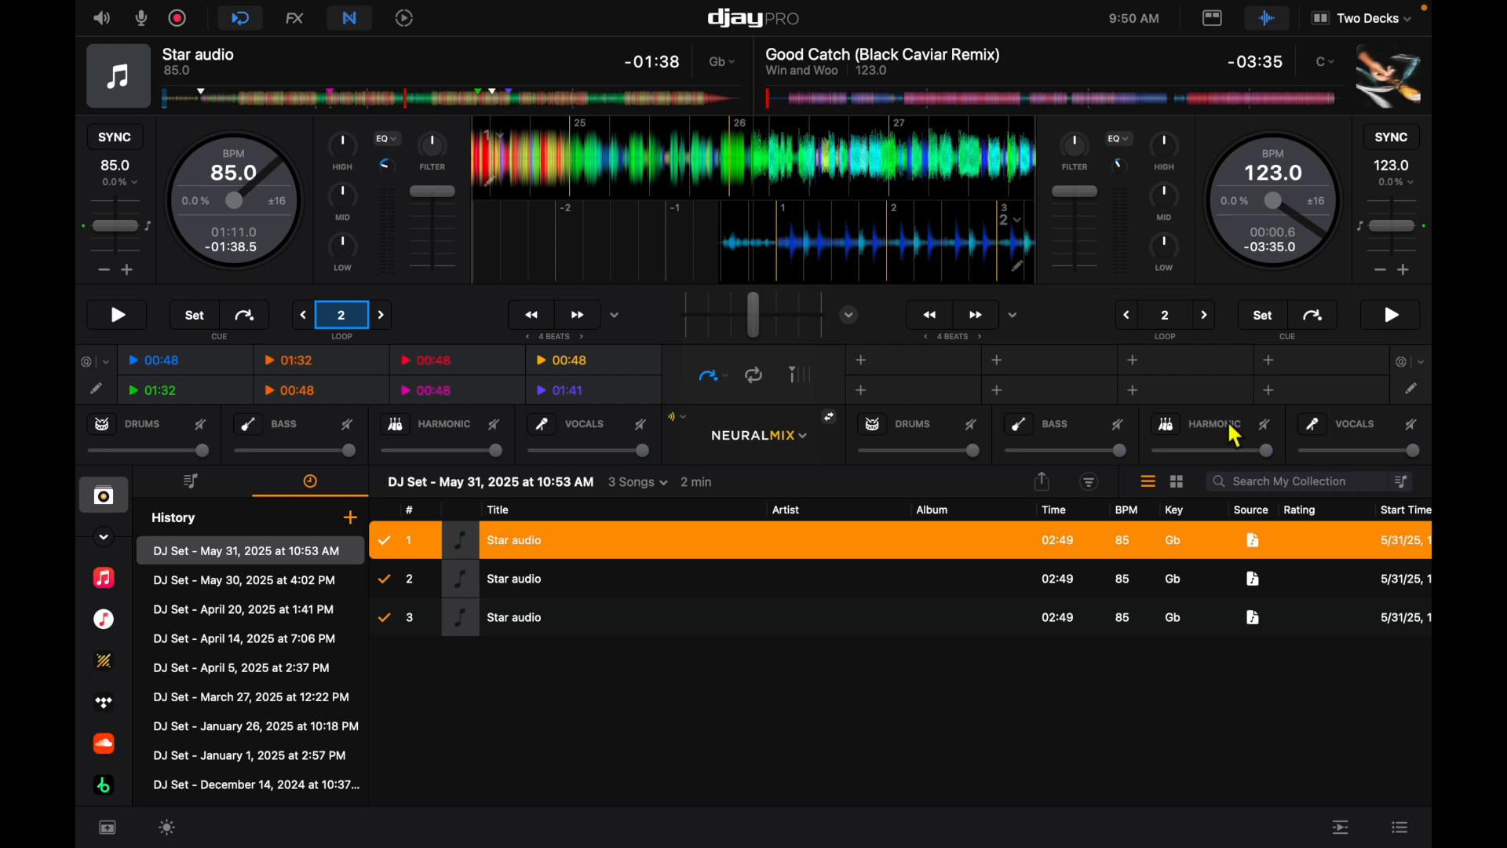
pyautogui.moveTo(516, 281)
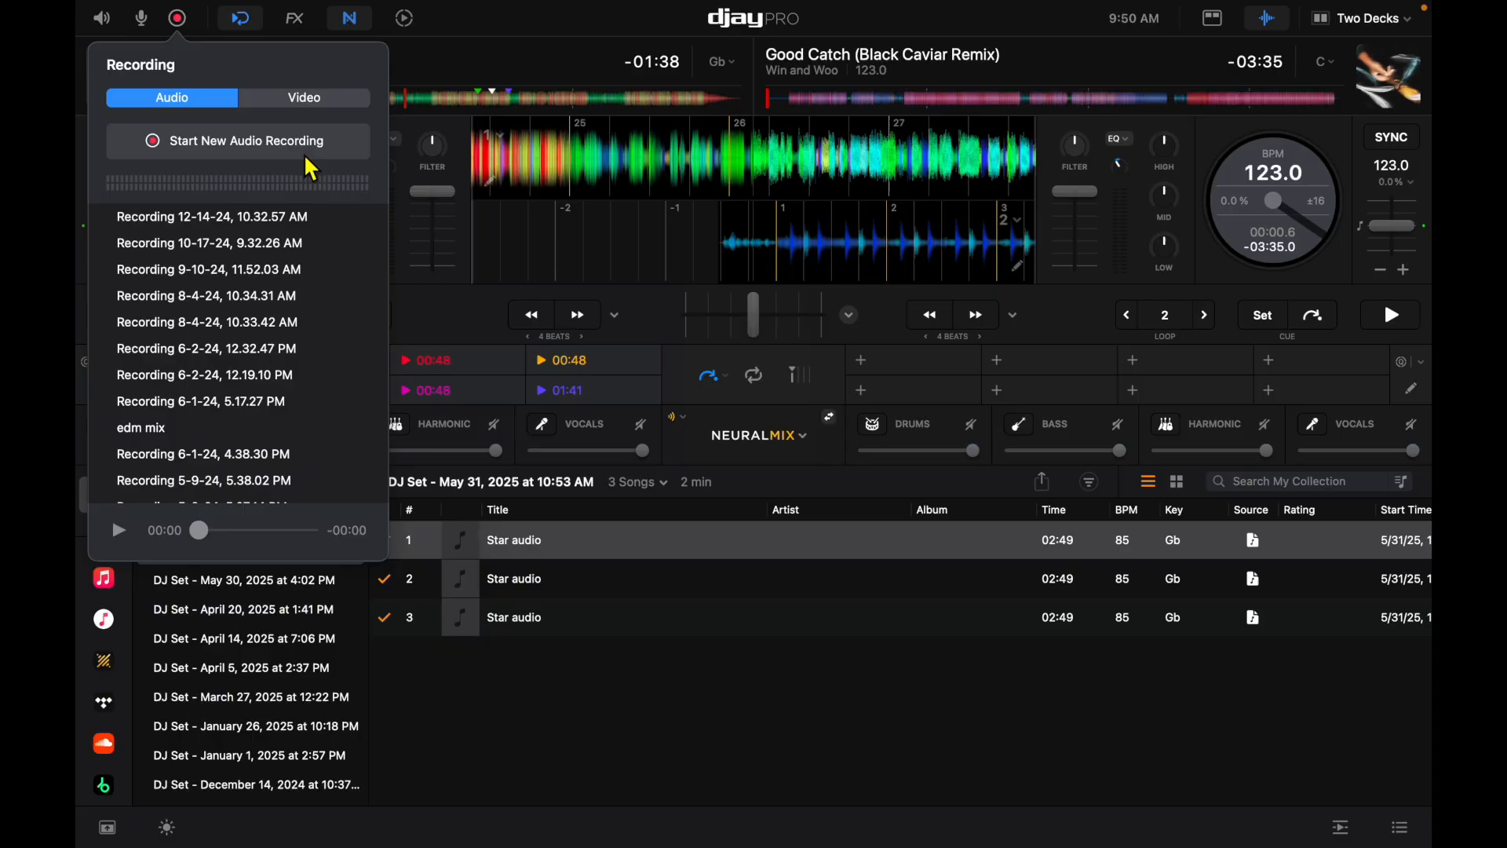
pyautogui.moveTo(203, 105)
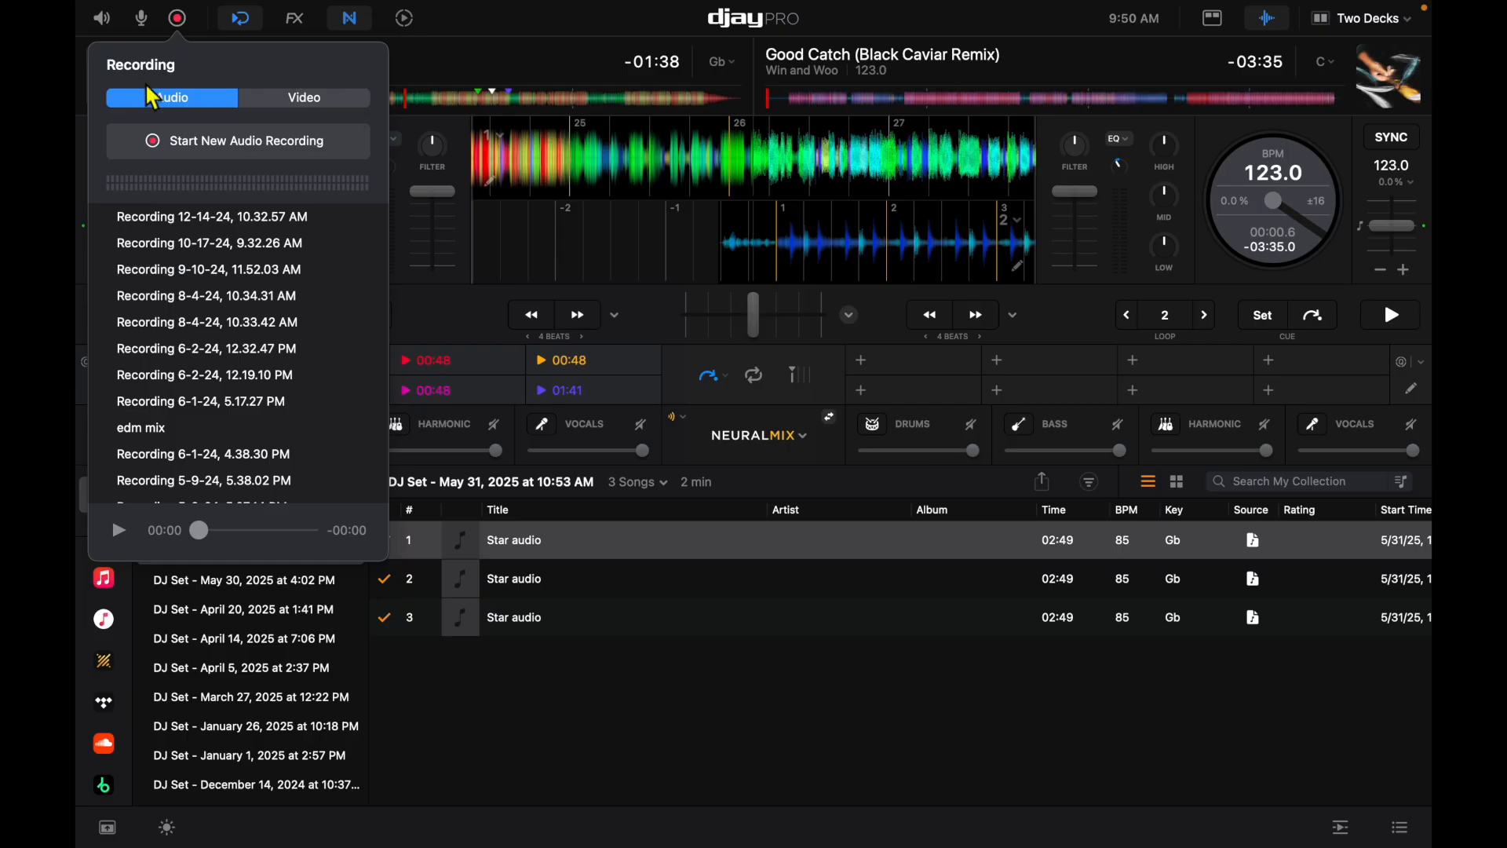
pyautogui.moveTo(190, 368)
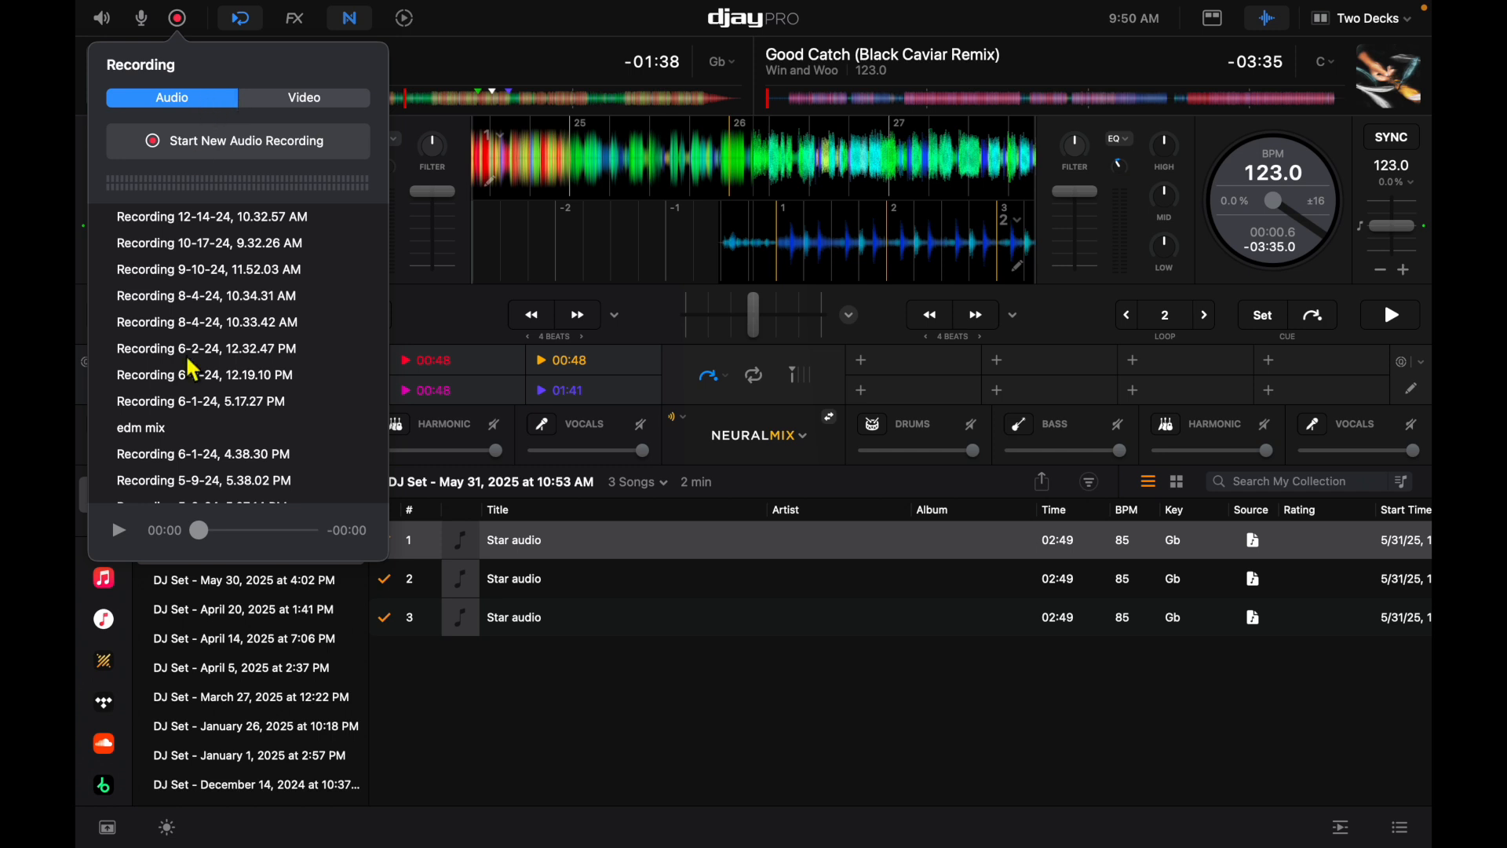
pyautogui.moveTo(255, 253)
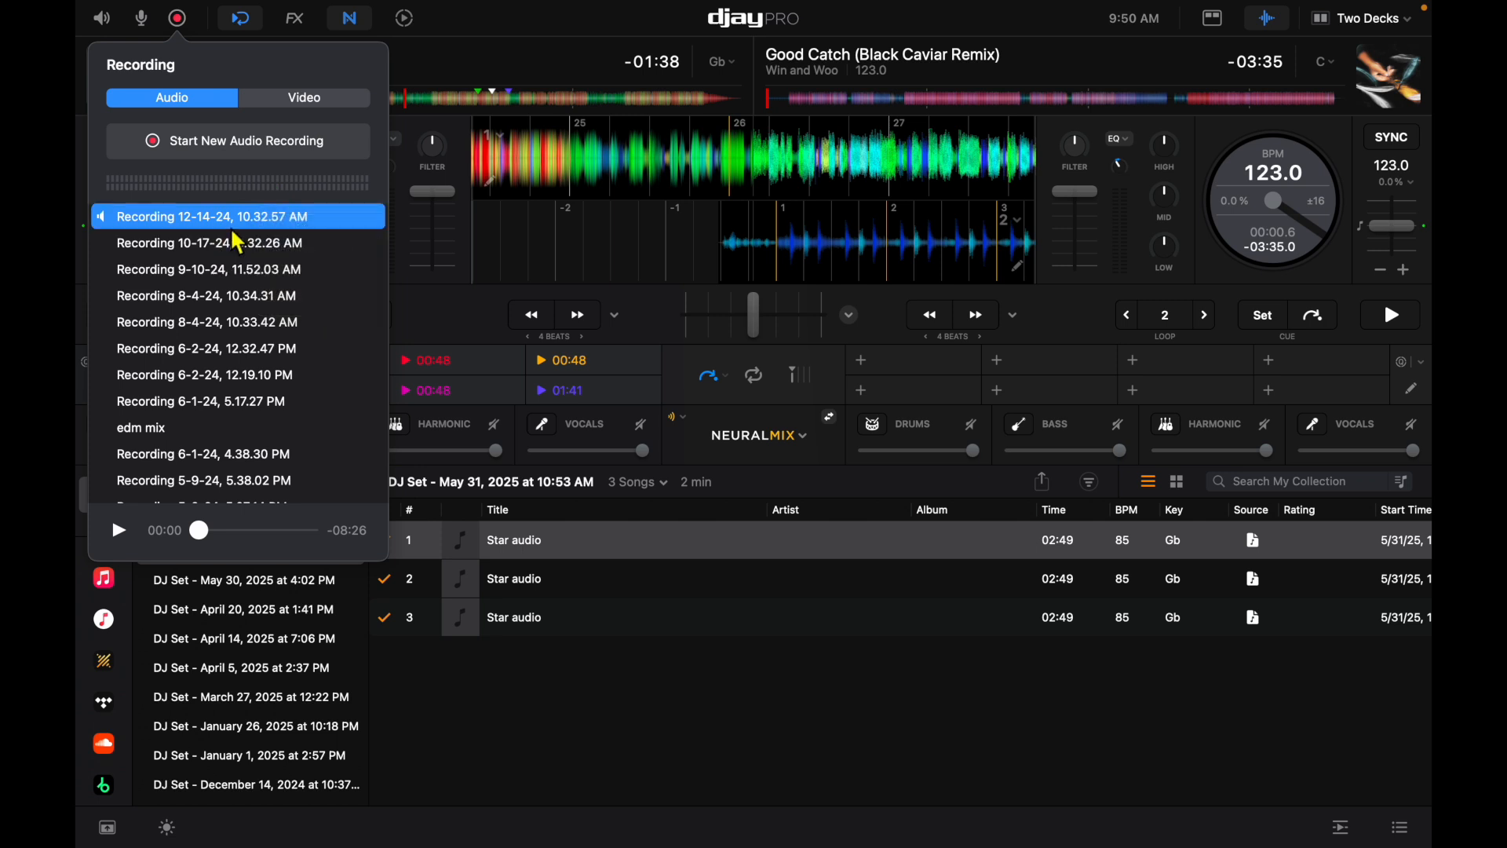
pyautogui.moveTo(722, 352)
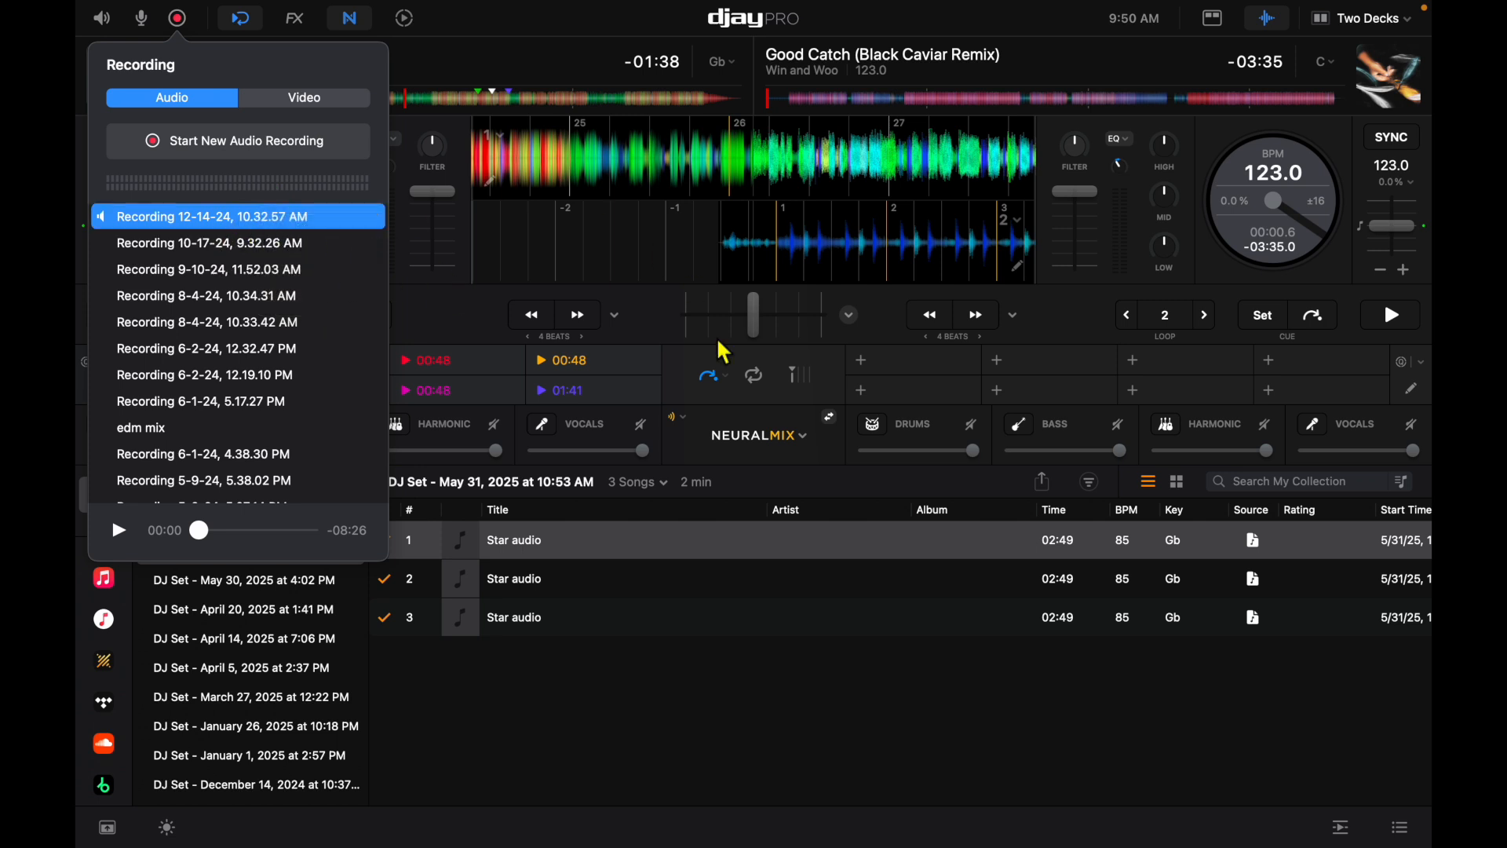
pyautogui.moveTo(325, 209)
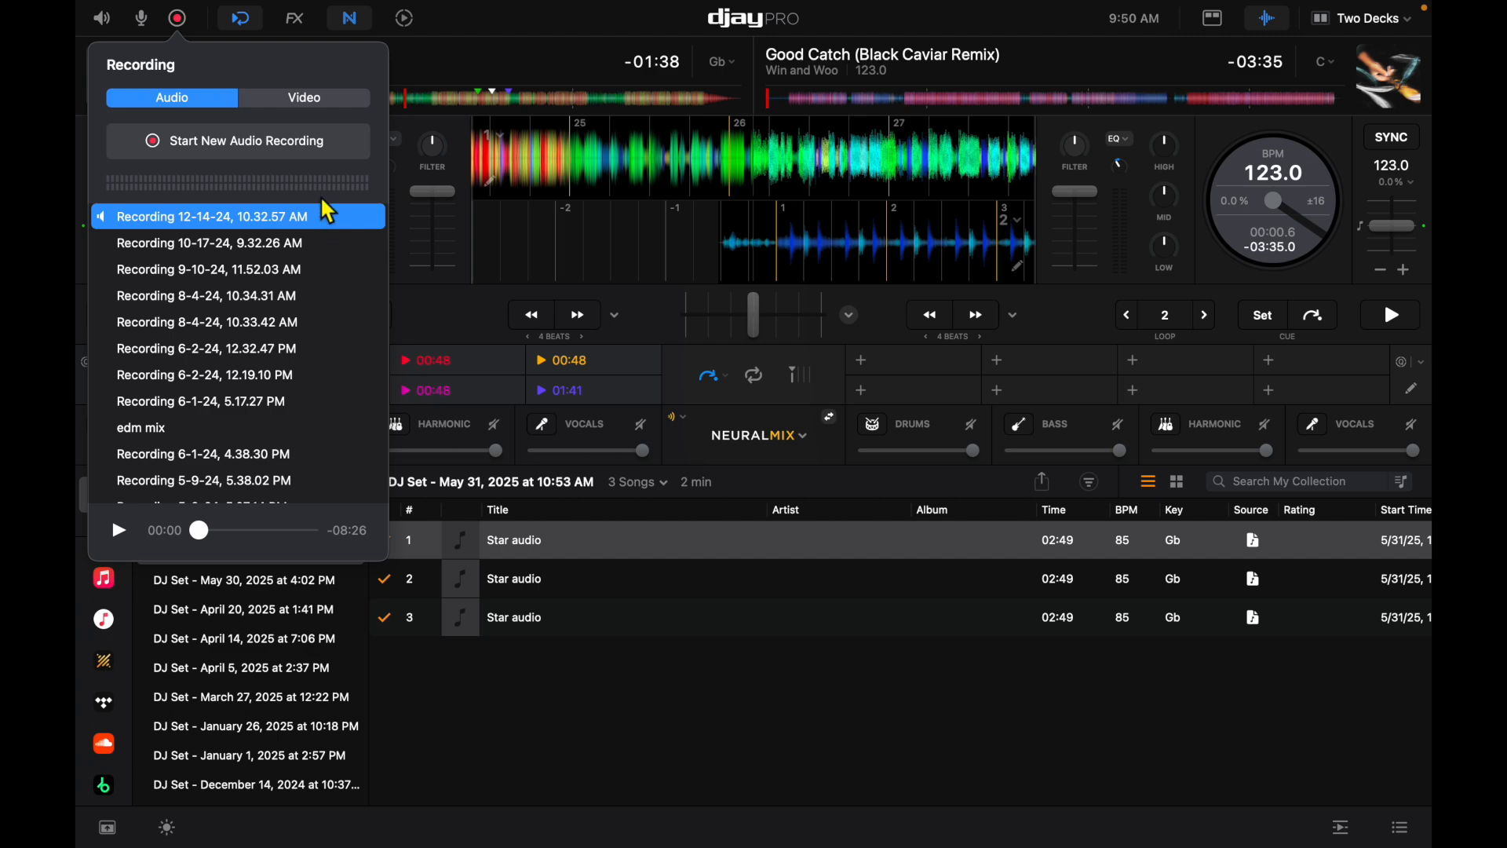
# - Attempt a new audio recording and dismiss the streaming-service alert again
pyautogui.click(246, 139)
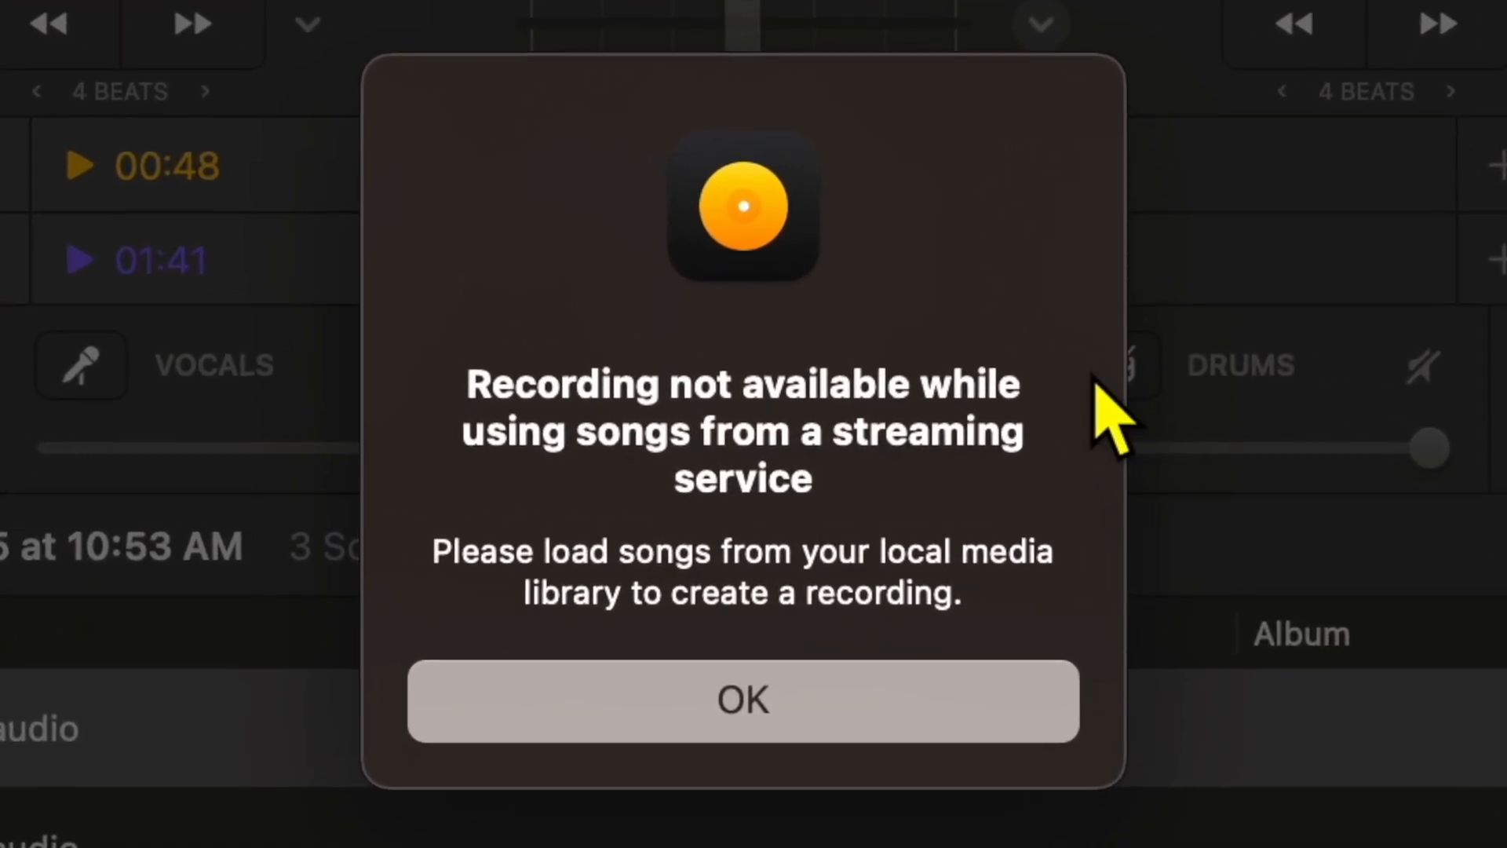
pyautogui.click(742, 700)
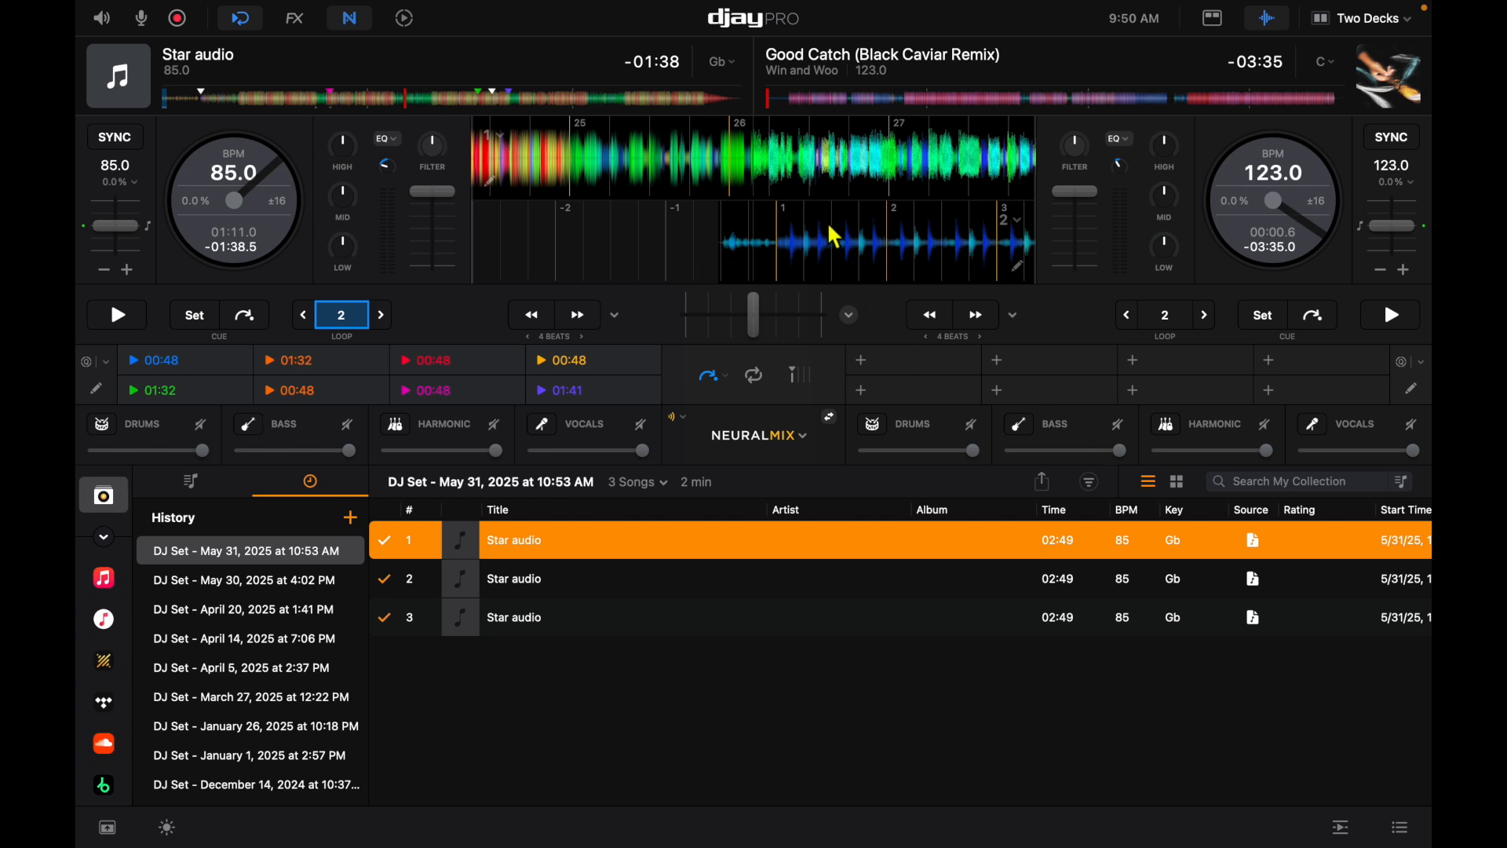
pyautogui.moveTo(839, 380)
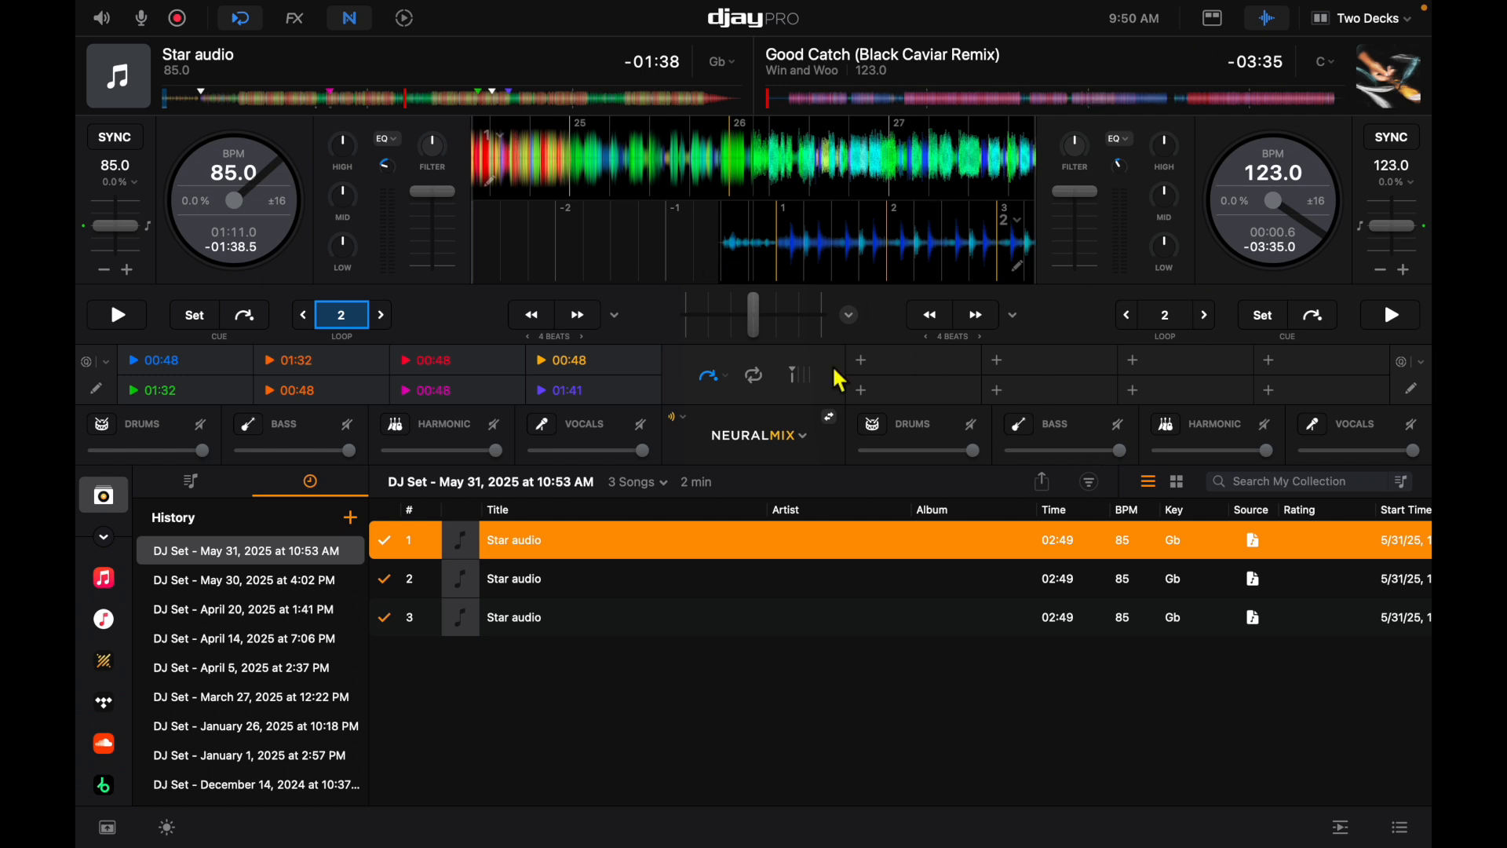
pyautogui.moveTo(246, 154)
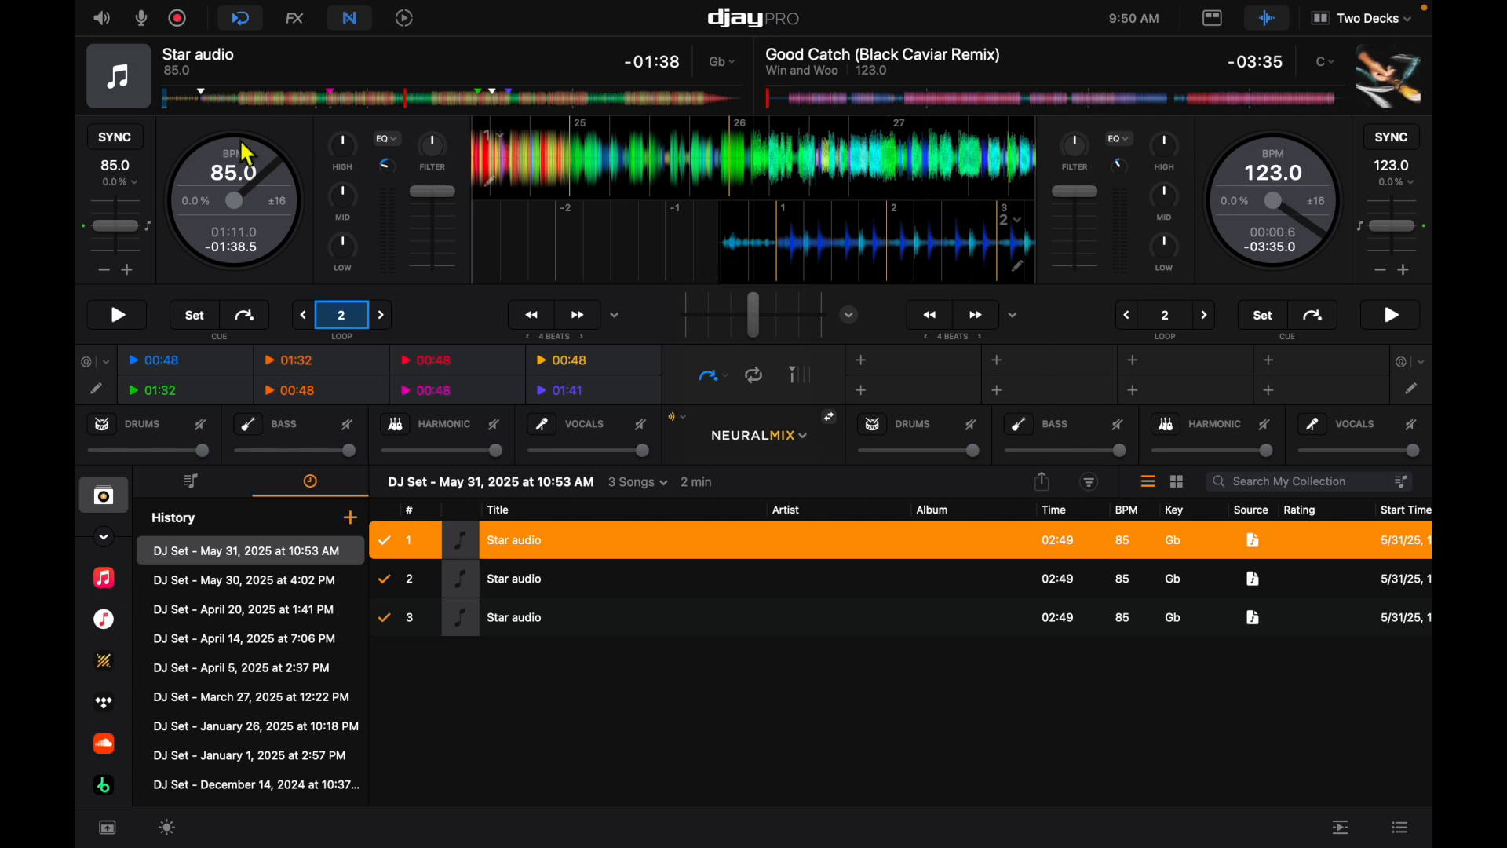
pyautogui.moveTo(545, 85)
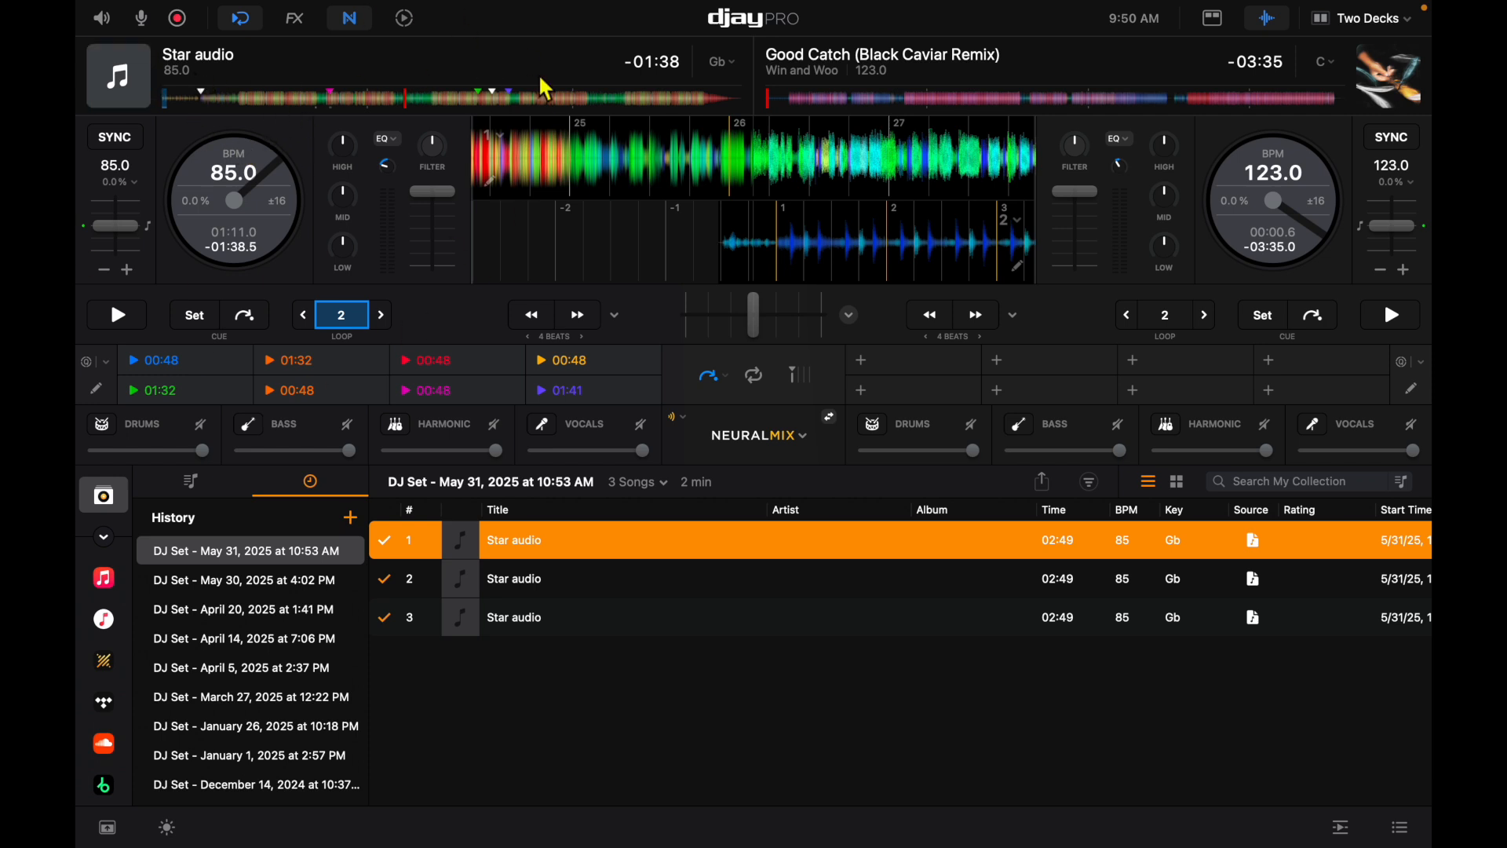
pyautogui.moveTo(171, 286)
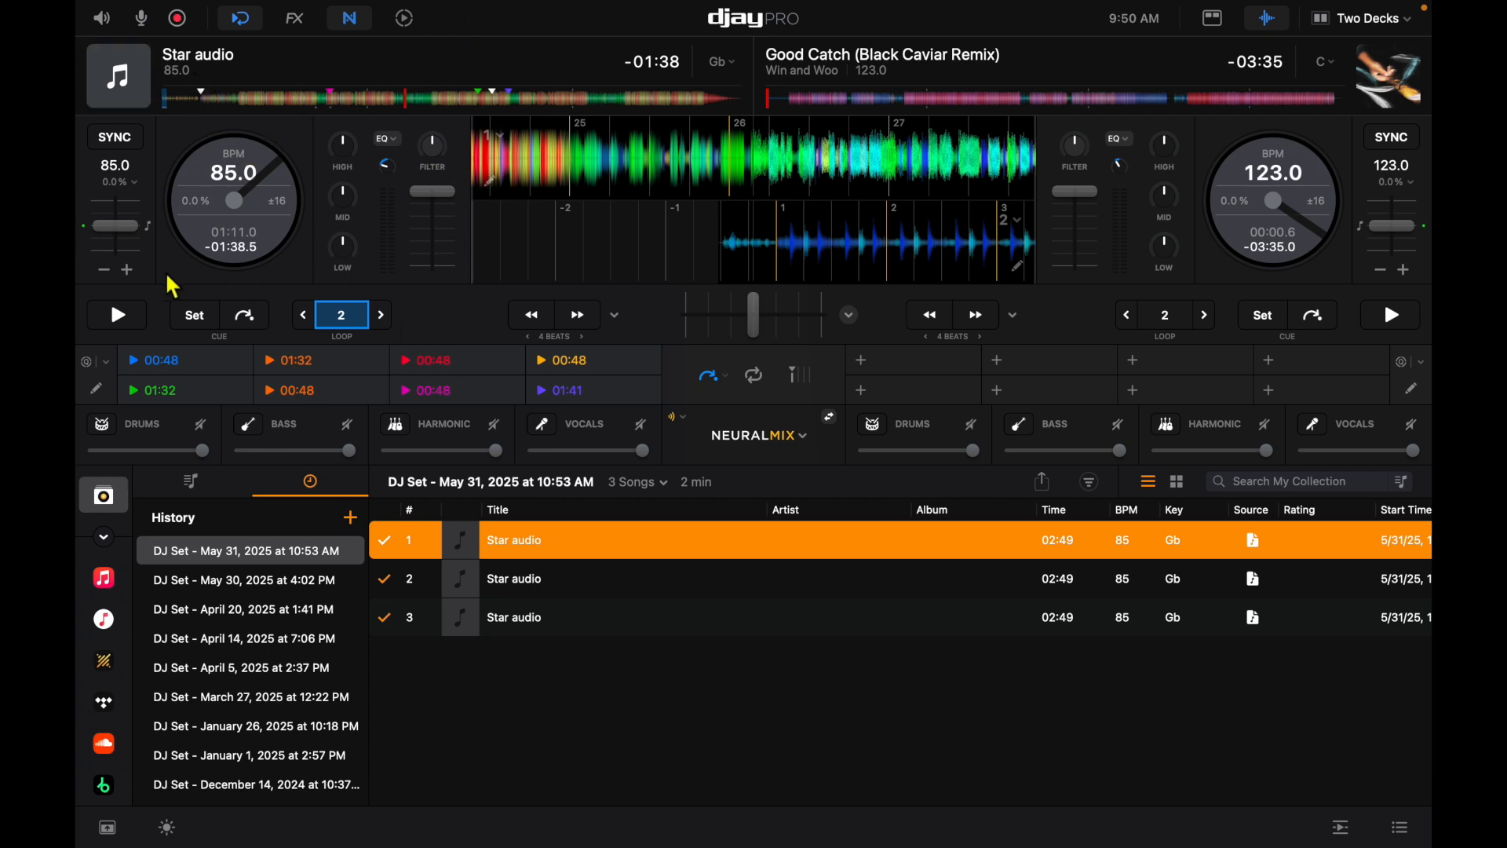
pyautogui.moveTo(1068, 235)
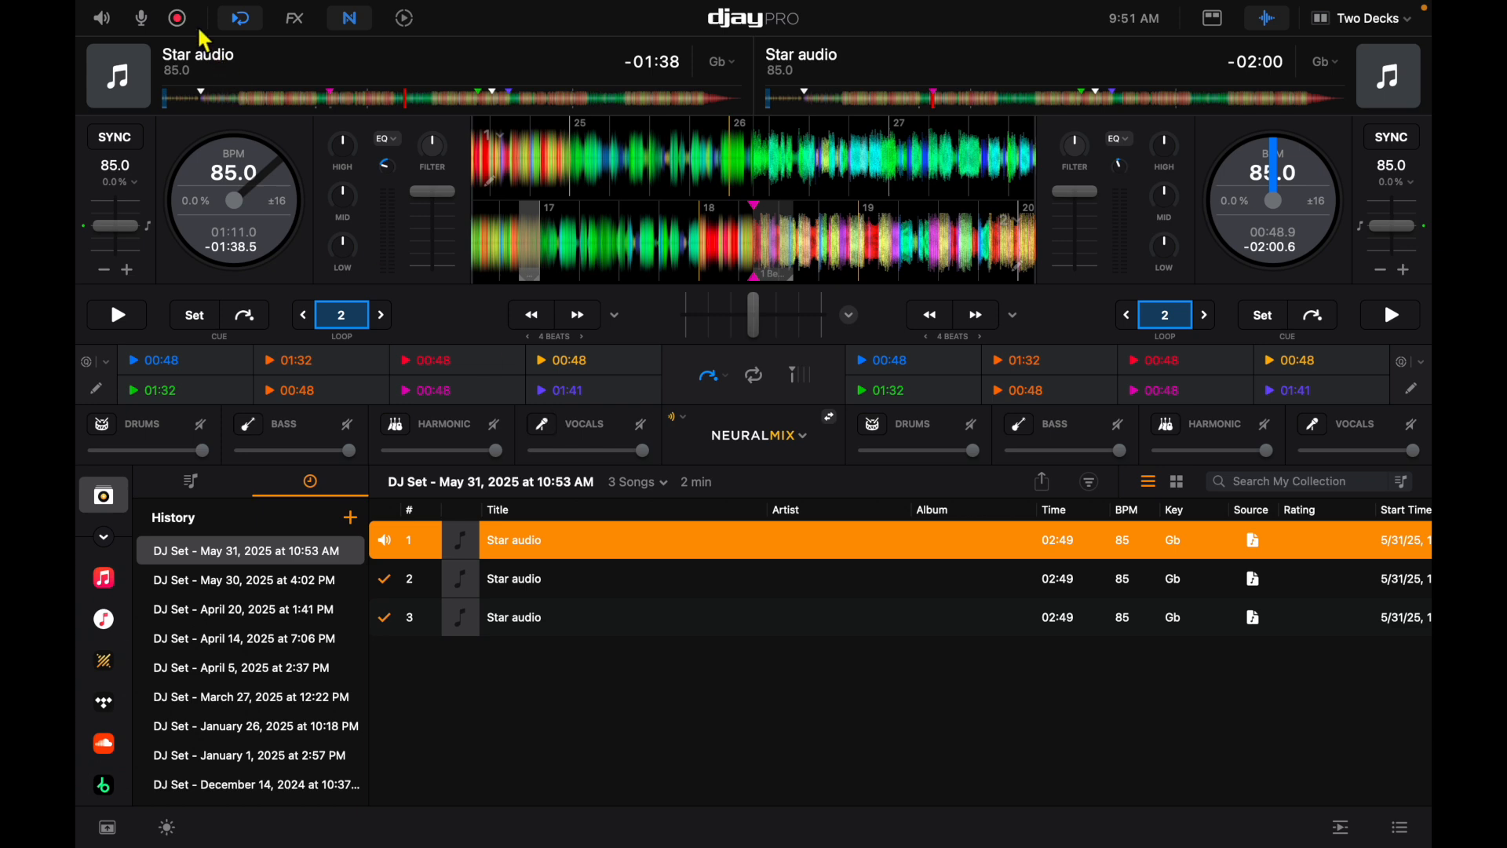
# - Record about 11 seconds of Star playing on deck 2, then stop the recording
pyautogui.click(176, 17)
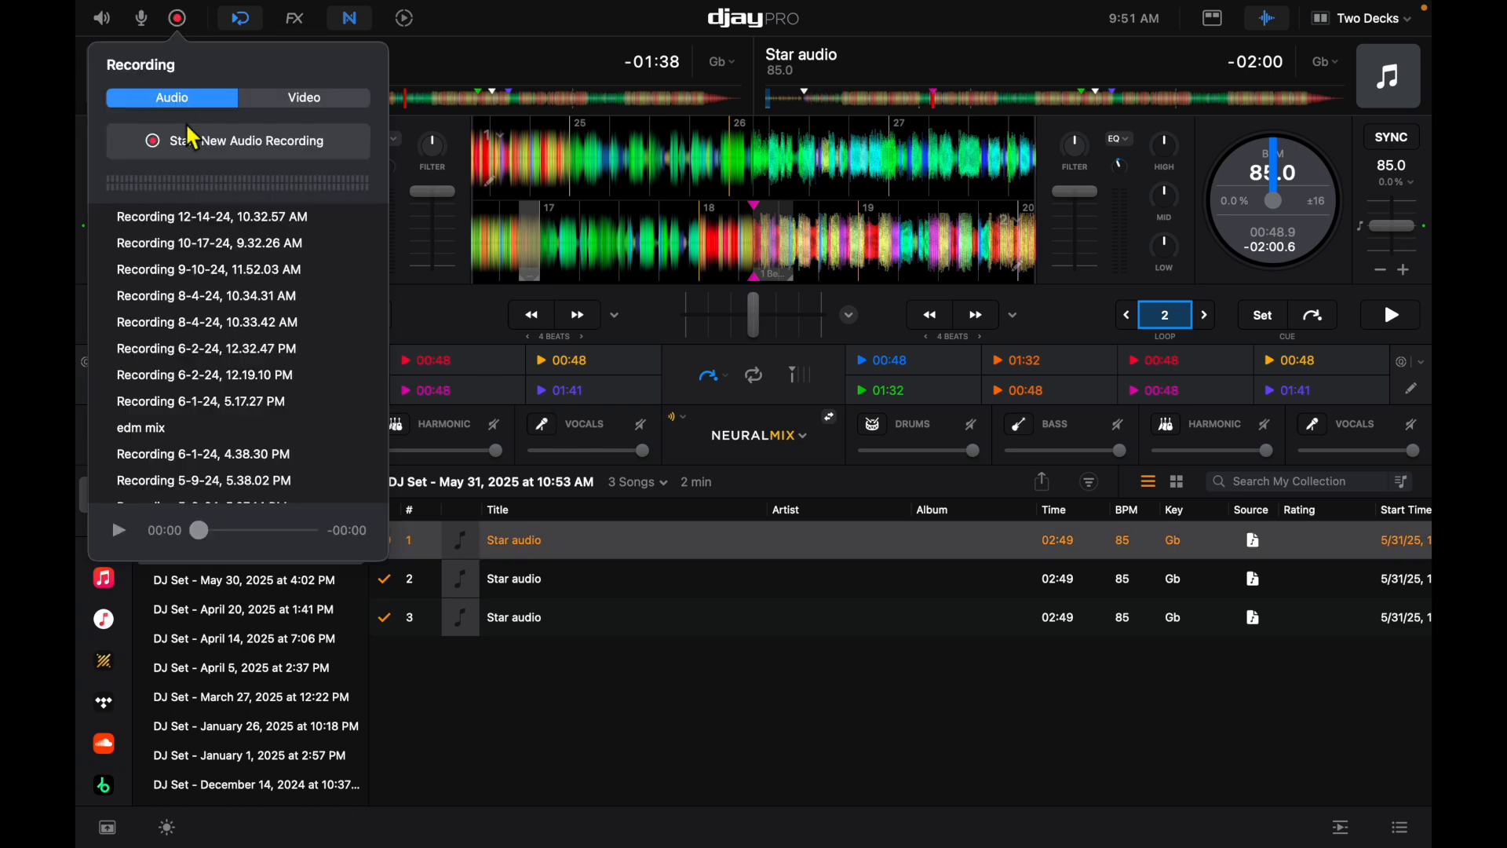
pyautogui.click(235, 140)
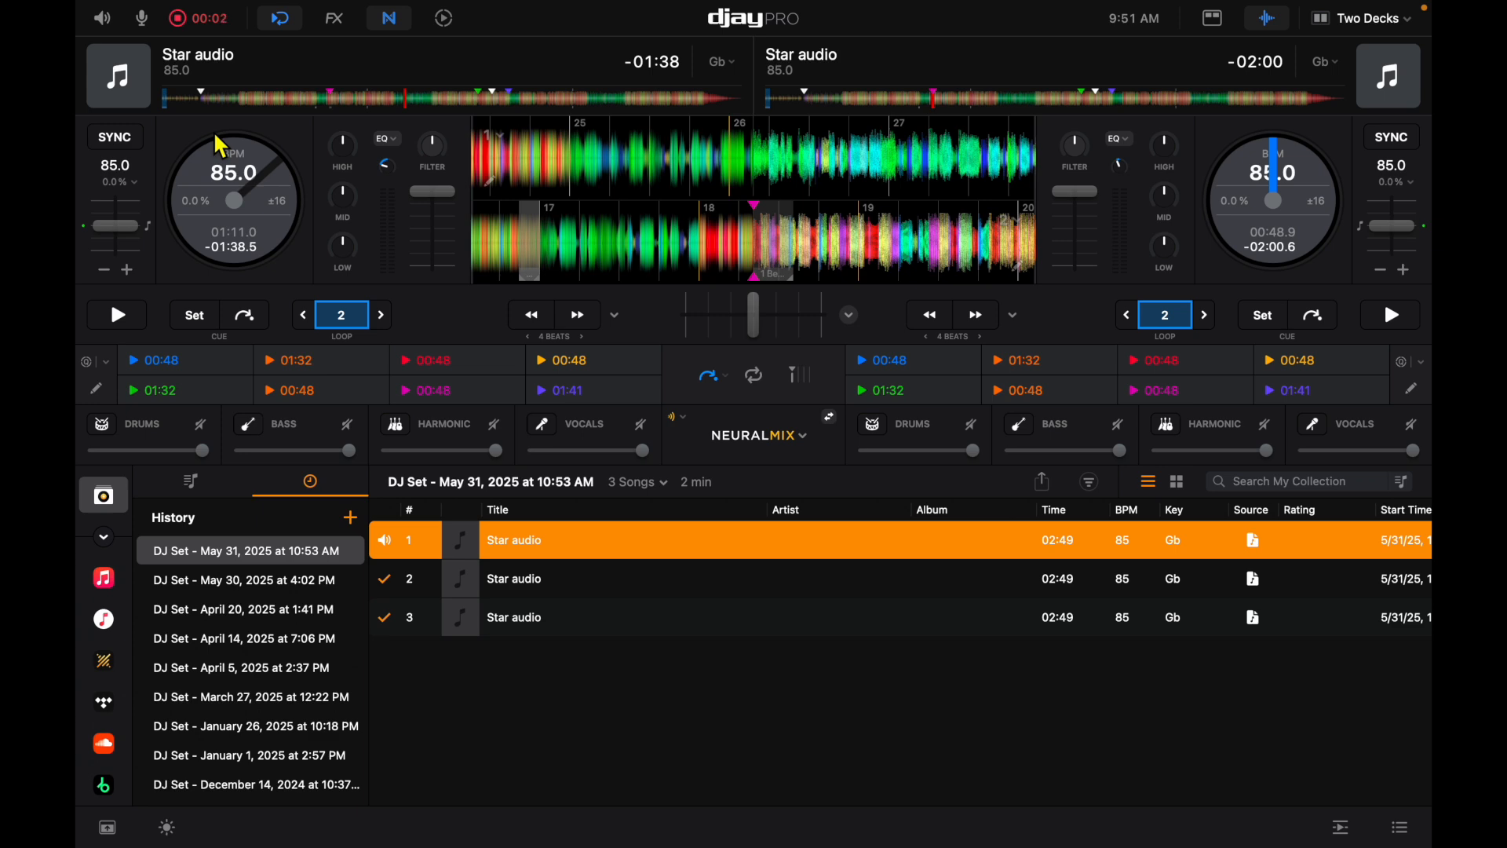
pyautogui.moveTo(359, 237)
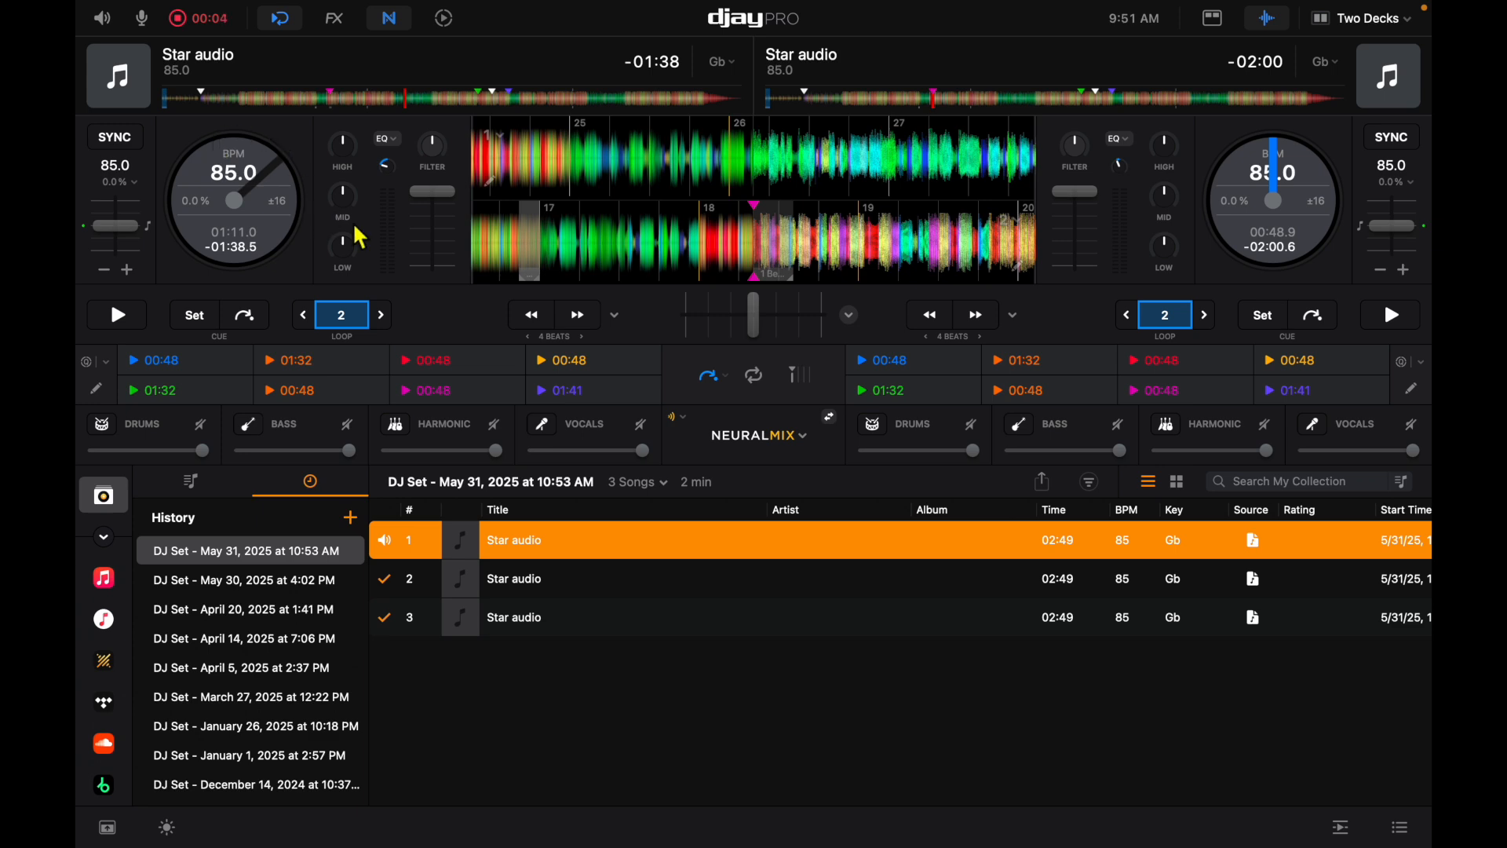
pyautogui.click(1388, 314)
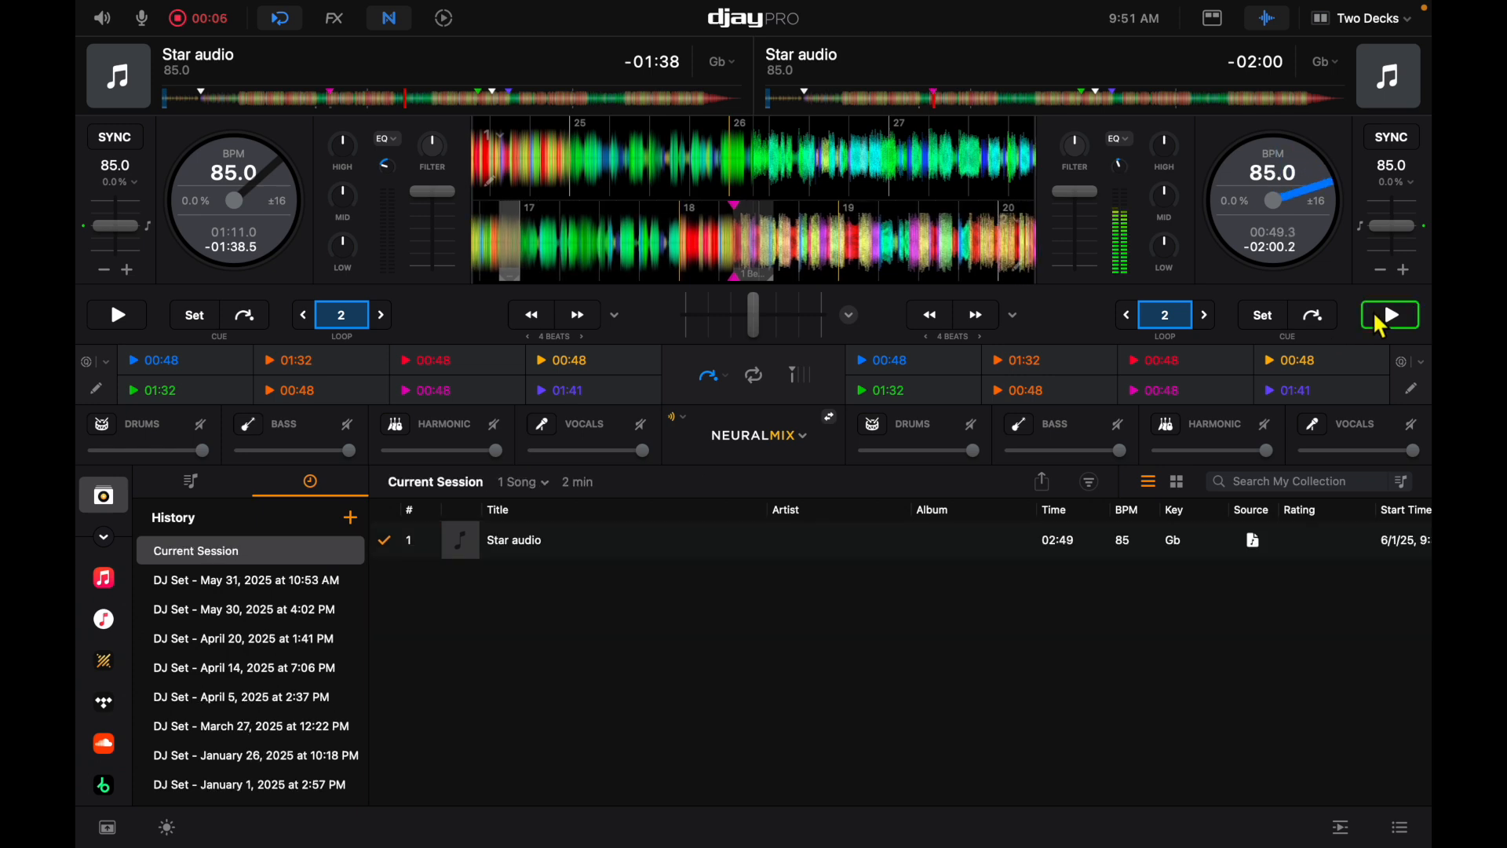
pyautogui.click(1387, 314)
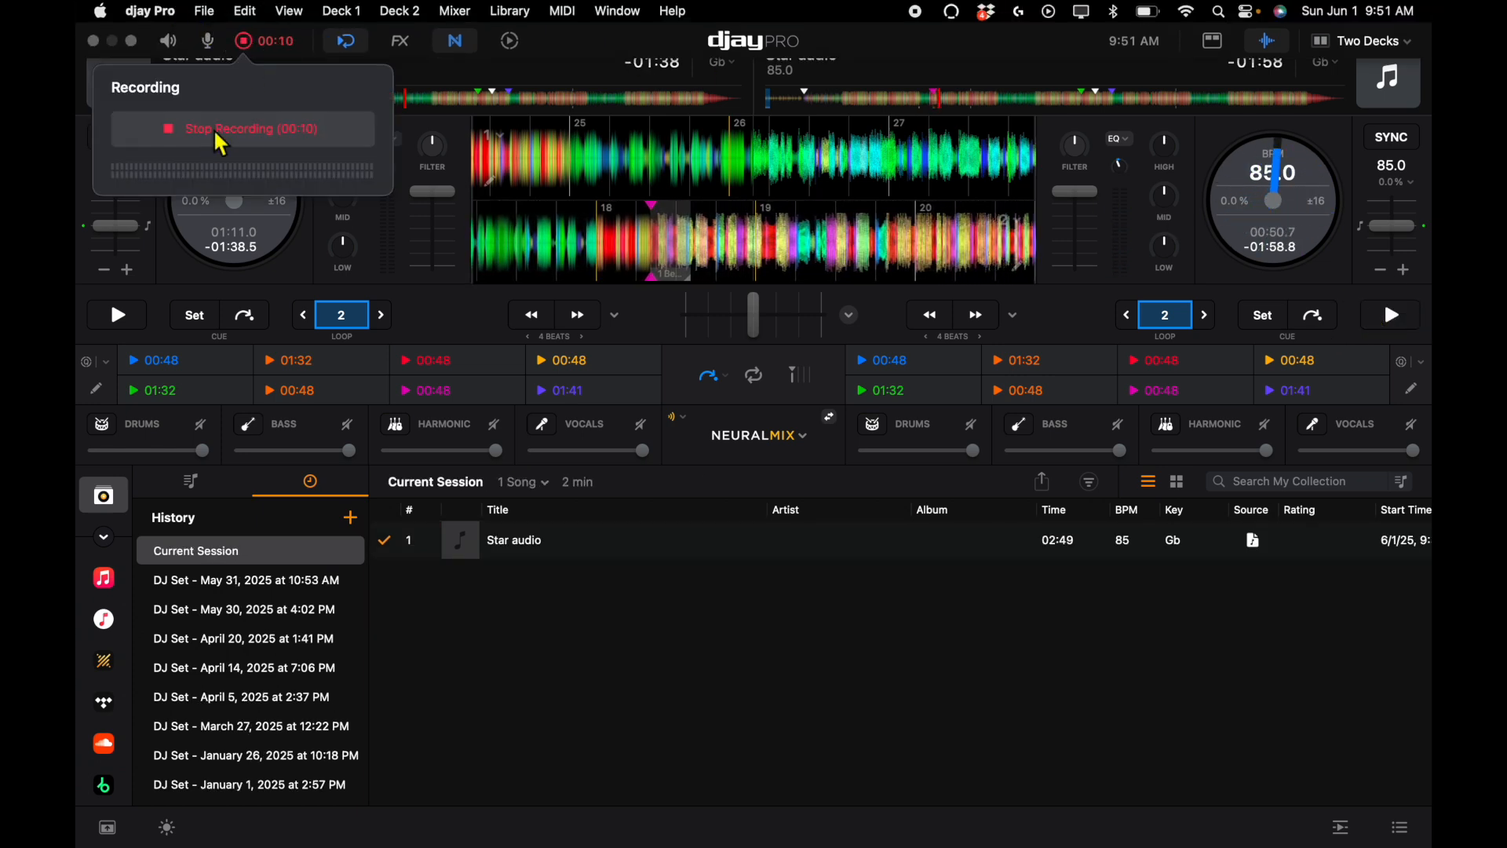
pyautogui.click(245, 127)
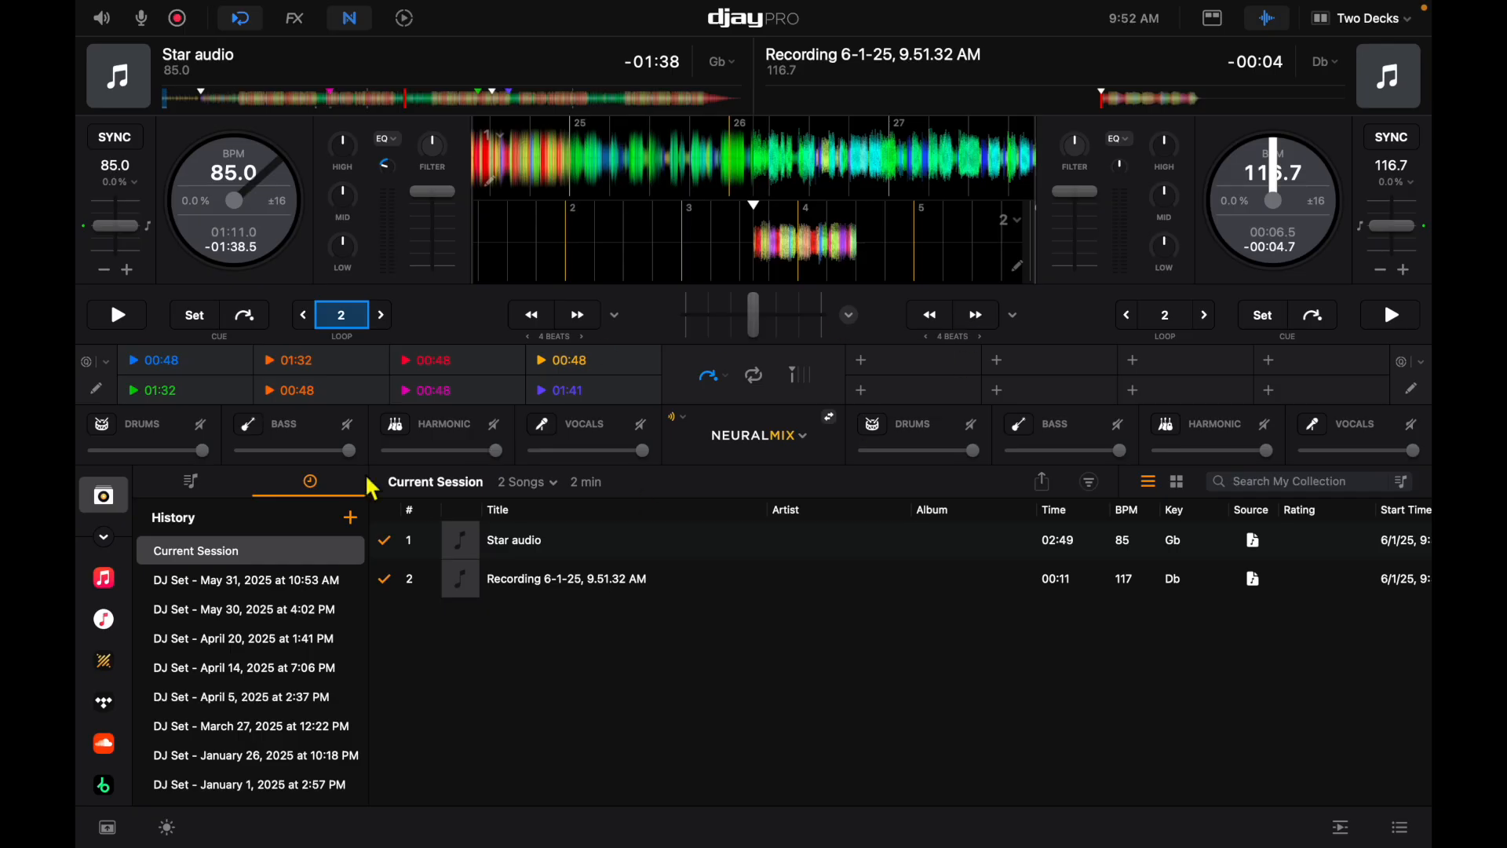
pyautogui.moveTo(366, 485)
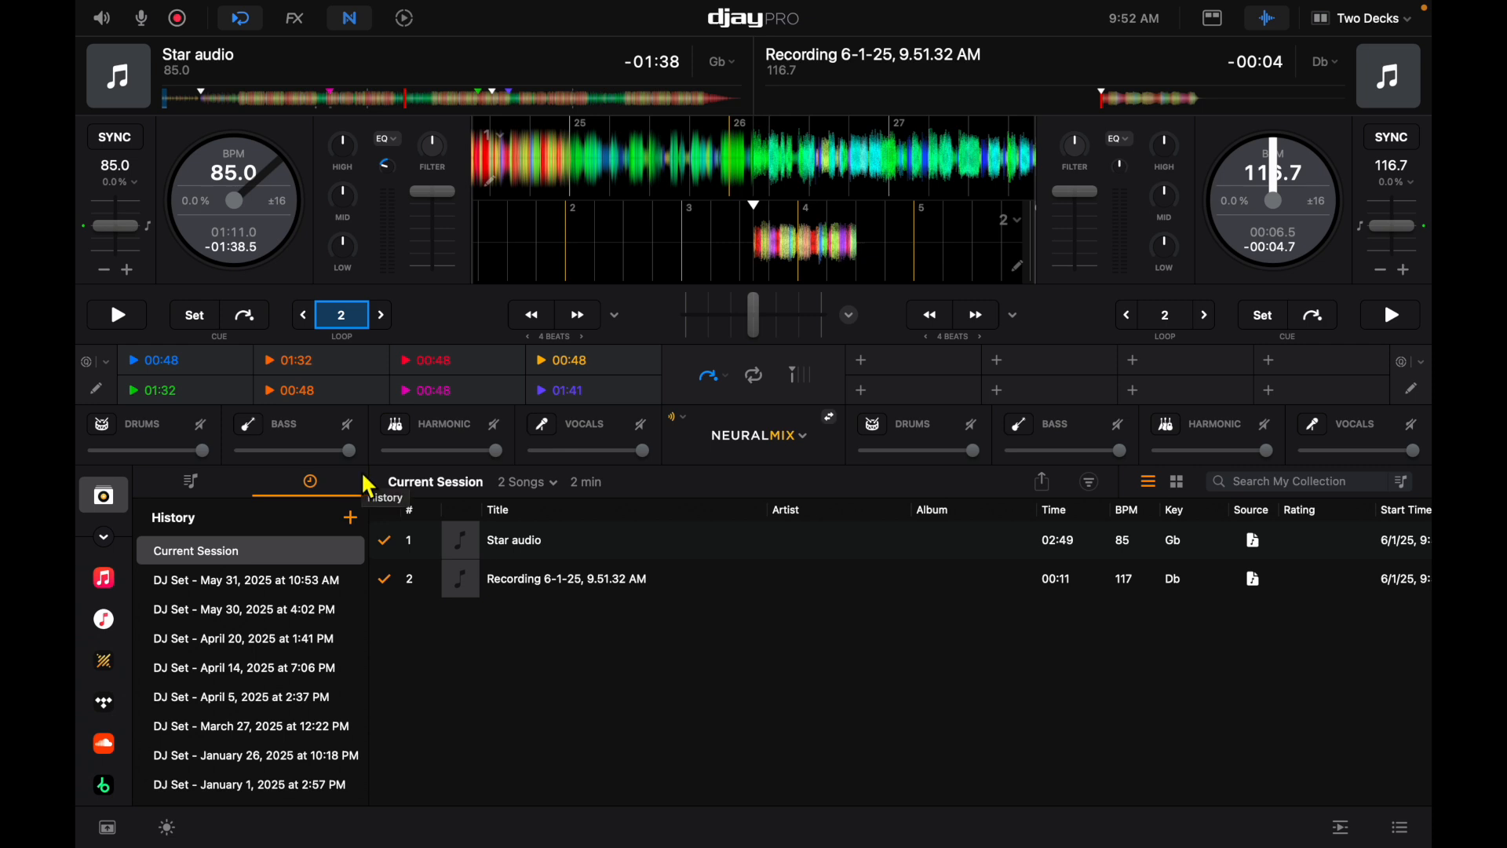
pyautogui.moveTo(663, 370)
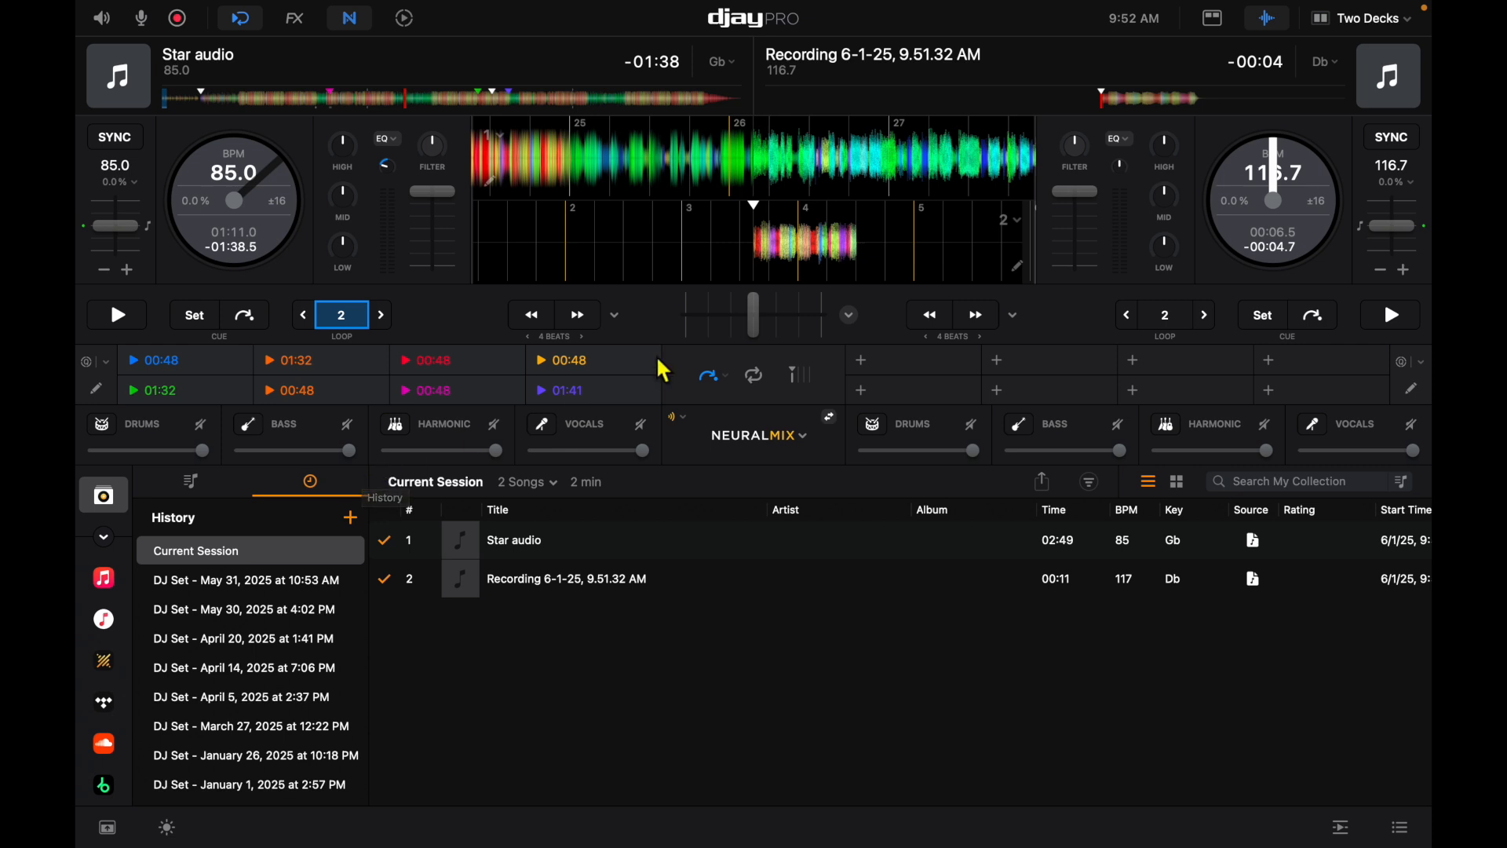
pyautogui.moveTo(418, 21)
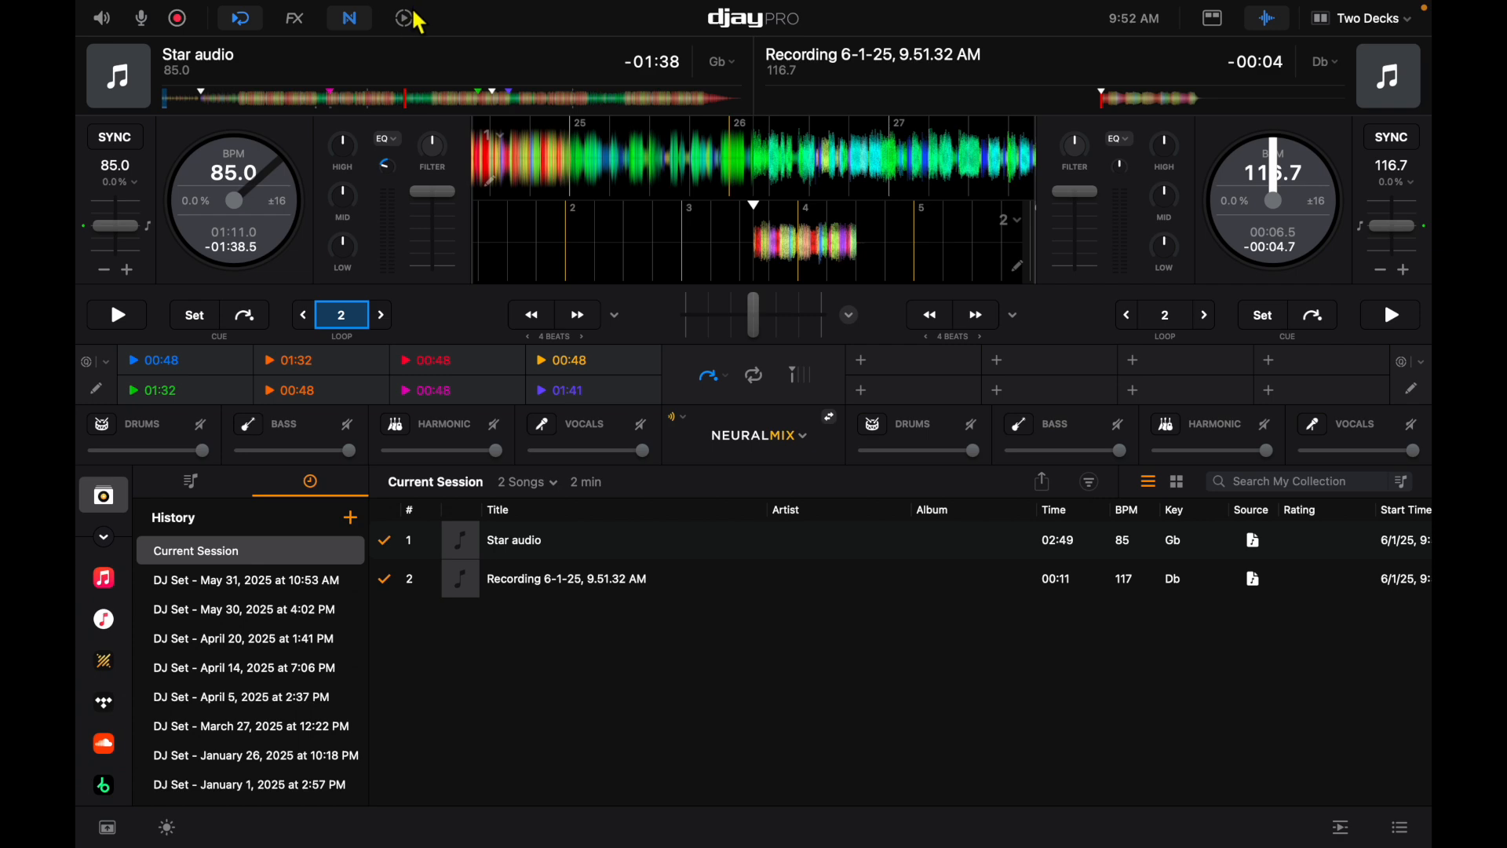
pyautogui.moveTo(909, 16)
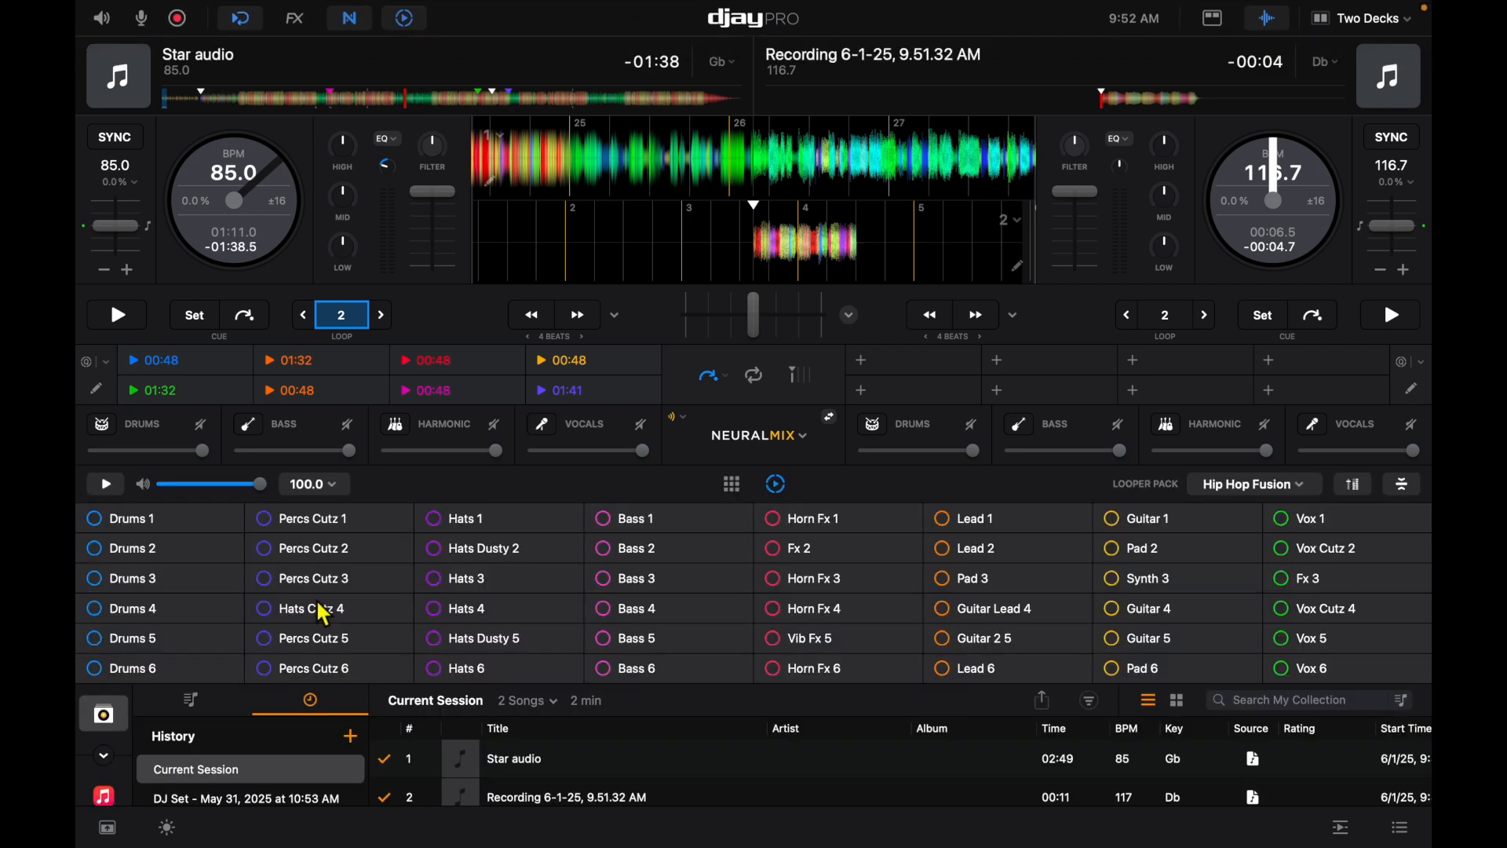
# - Record roughly 10 seconds of the Drums 3, Percs Cutz 3 and Hats 3 loops playing together
pyautogui.click(464, 578)
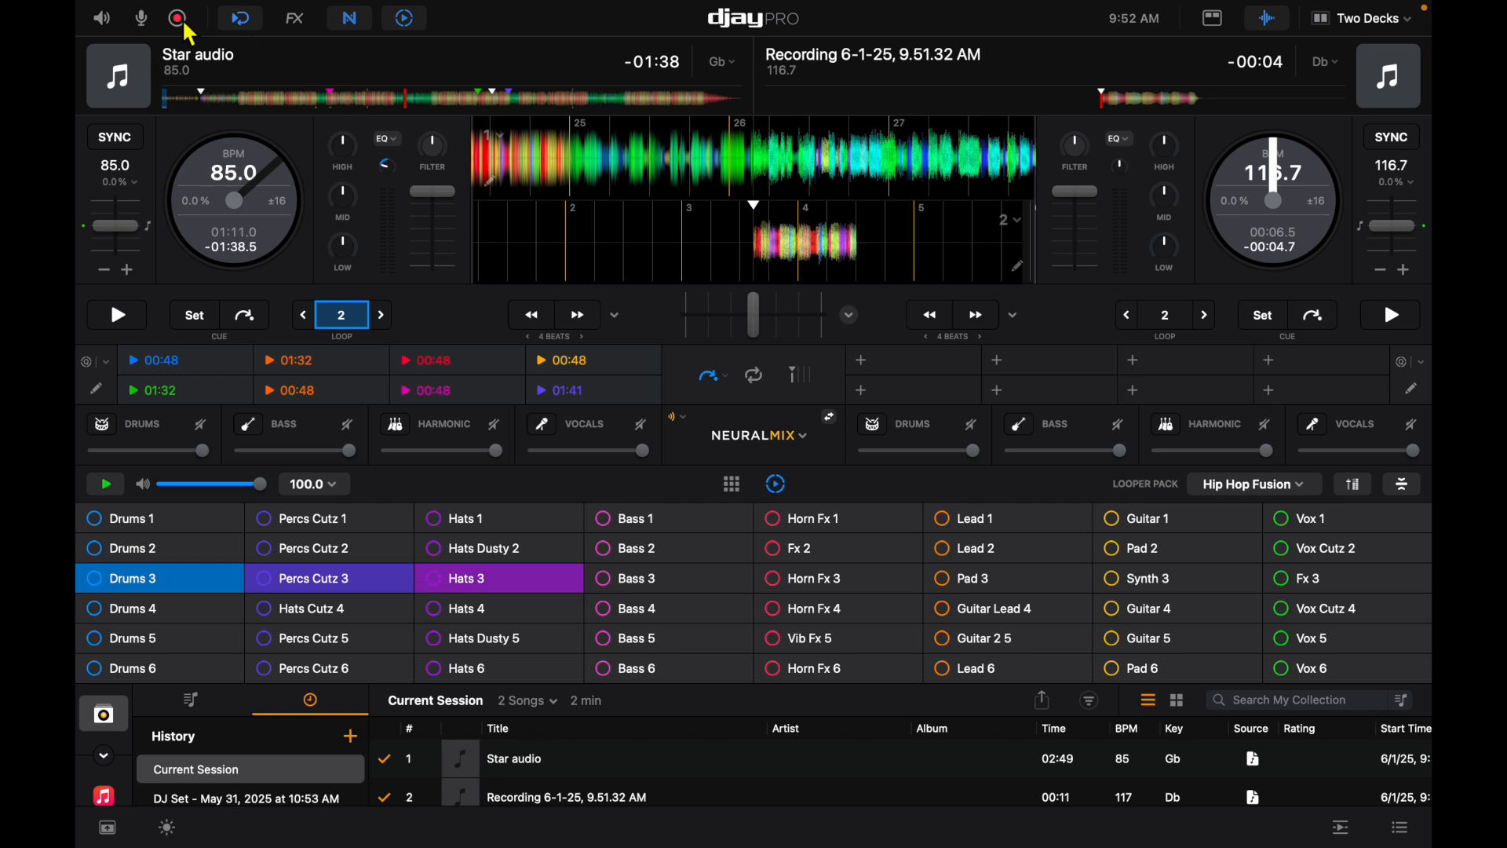
pyautogui.click(177, 17)
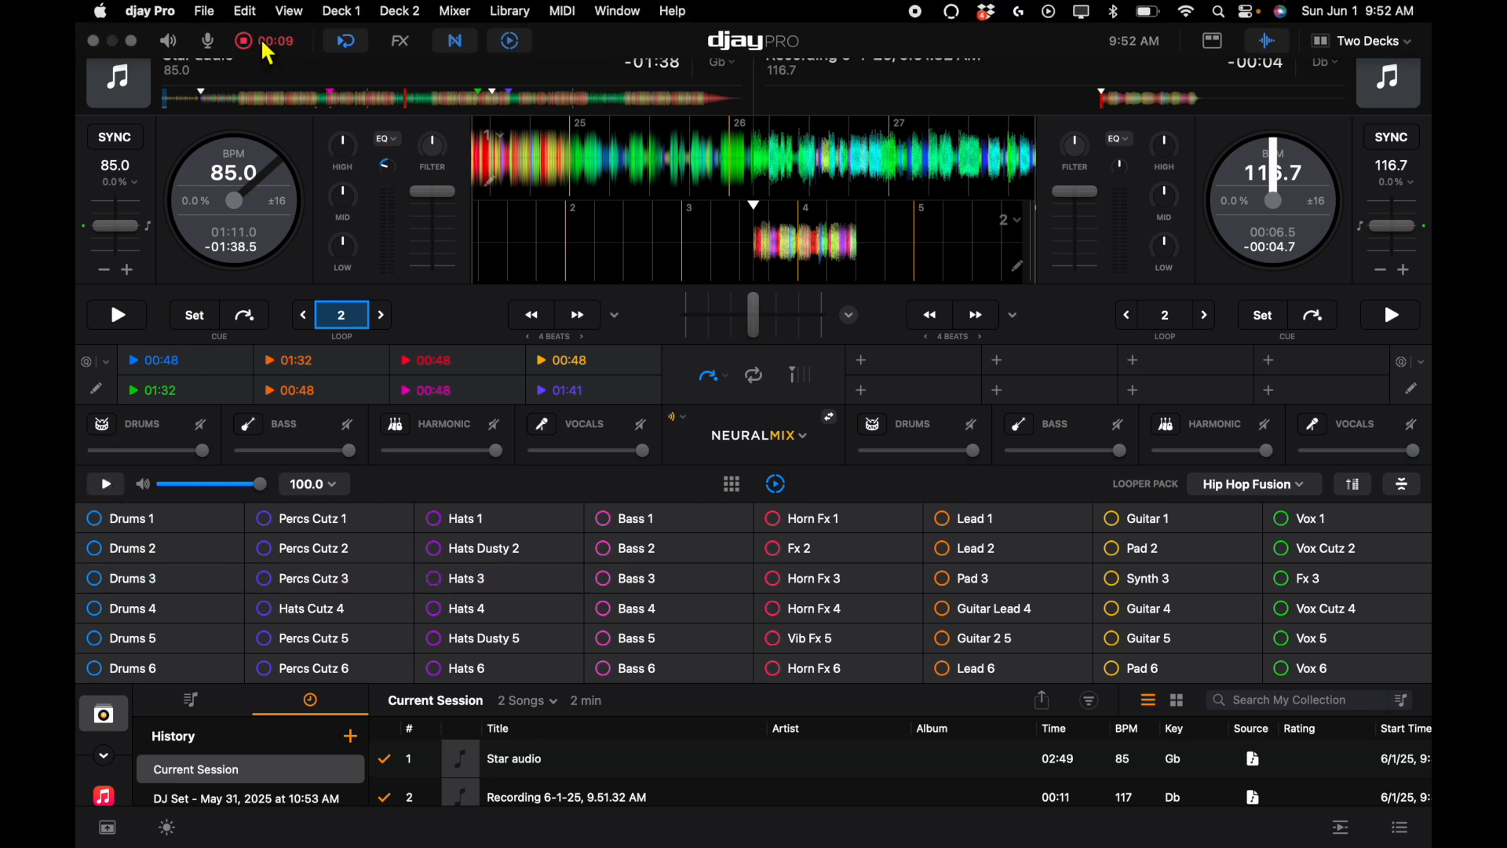
pyautogui.click(240, 41)
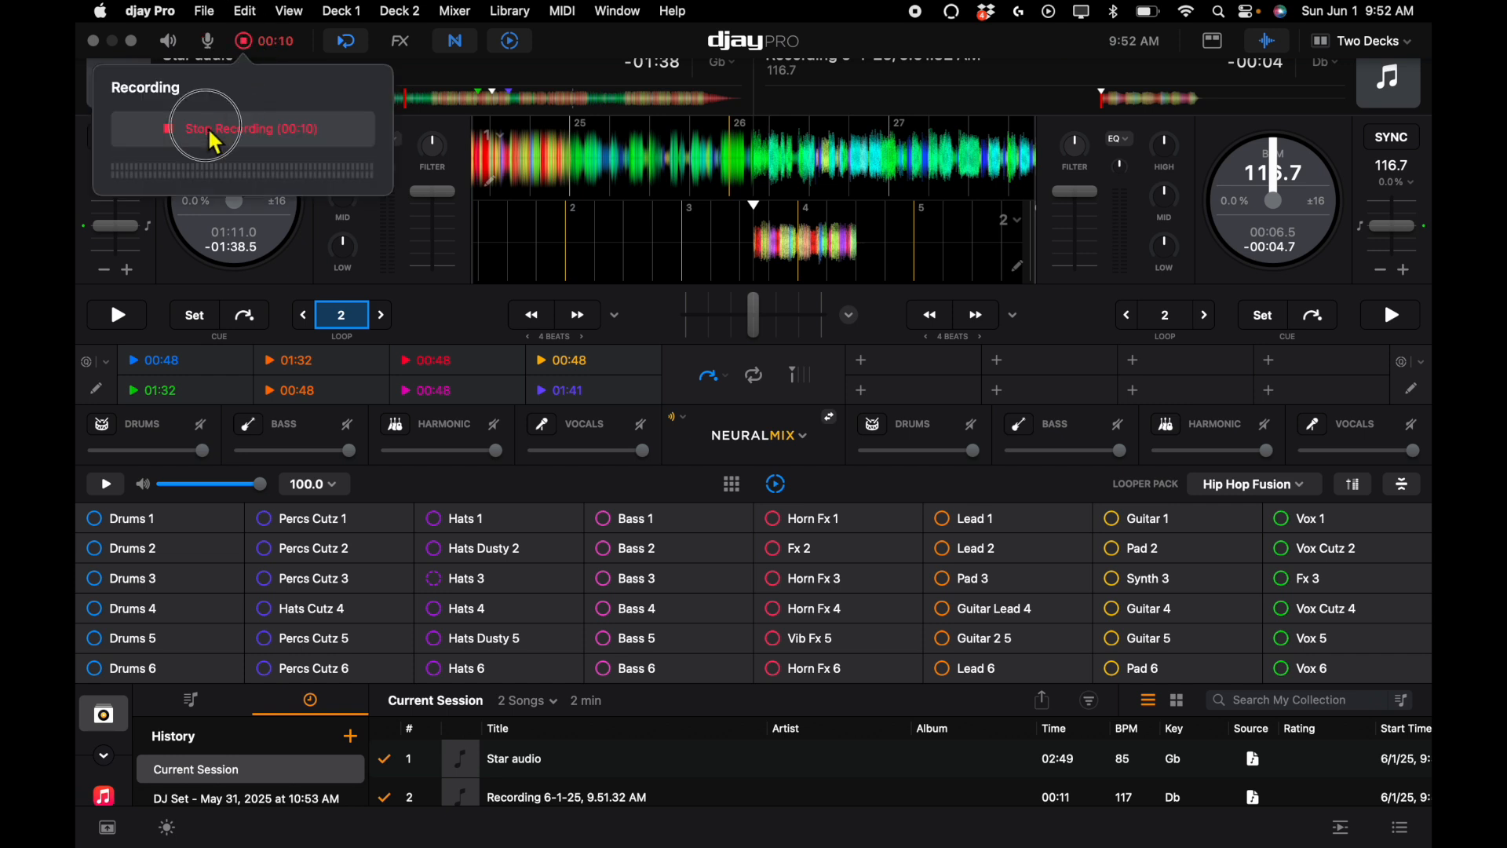
pyautogui.click(242, 128)
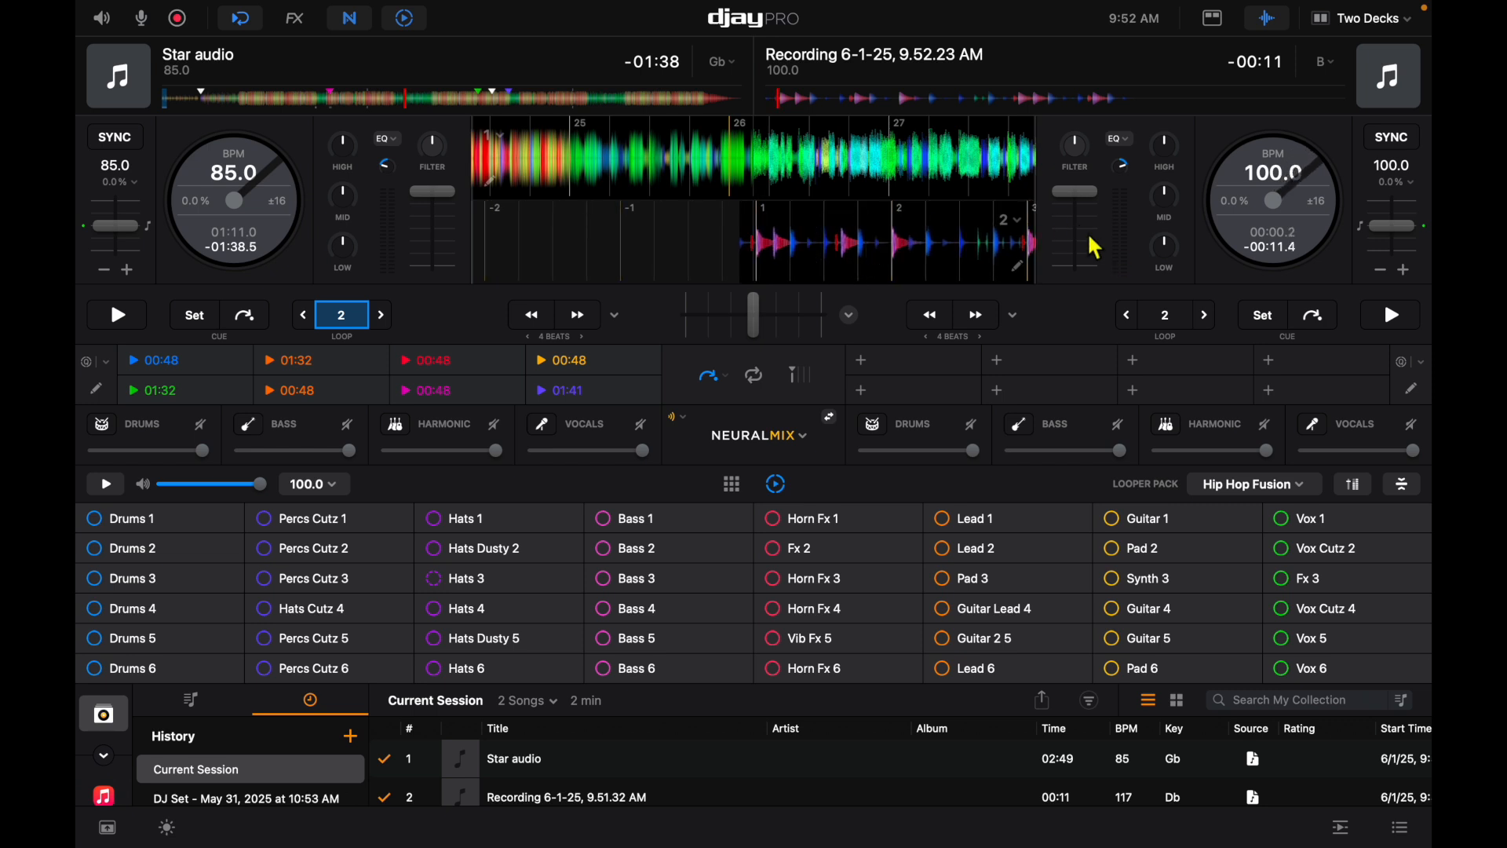
# - Loop 8 beats of the deck 2 recording and show the scratch sampler pads
pyautogui.click(1203, 314)
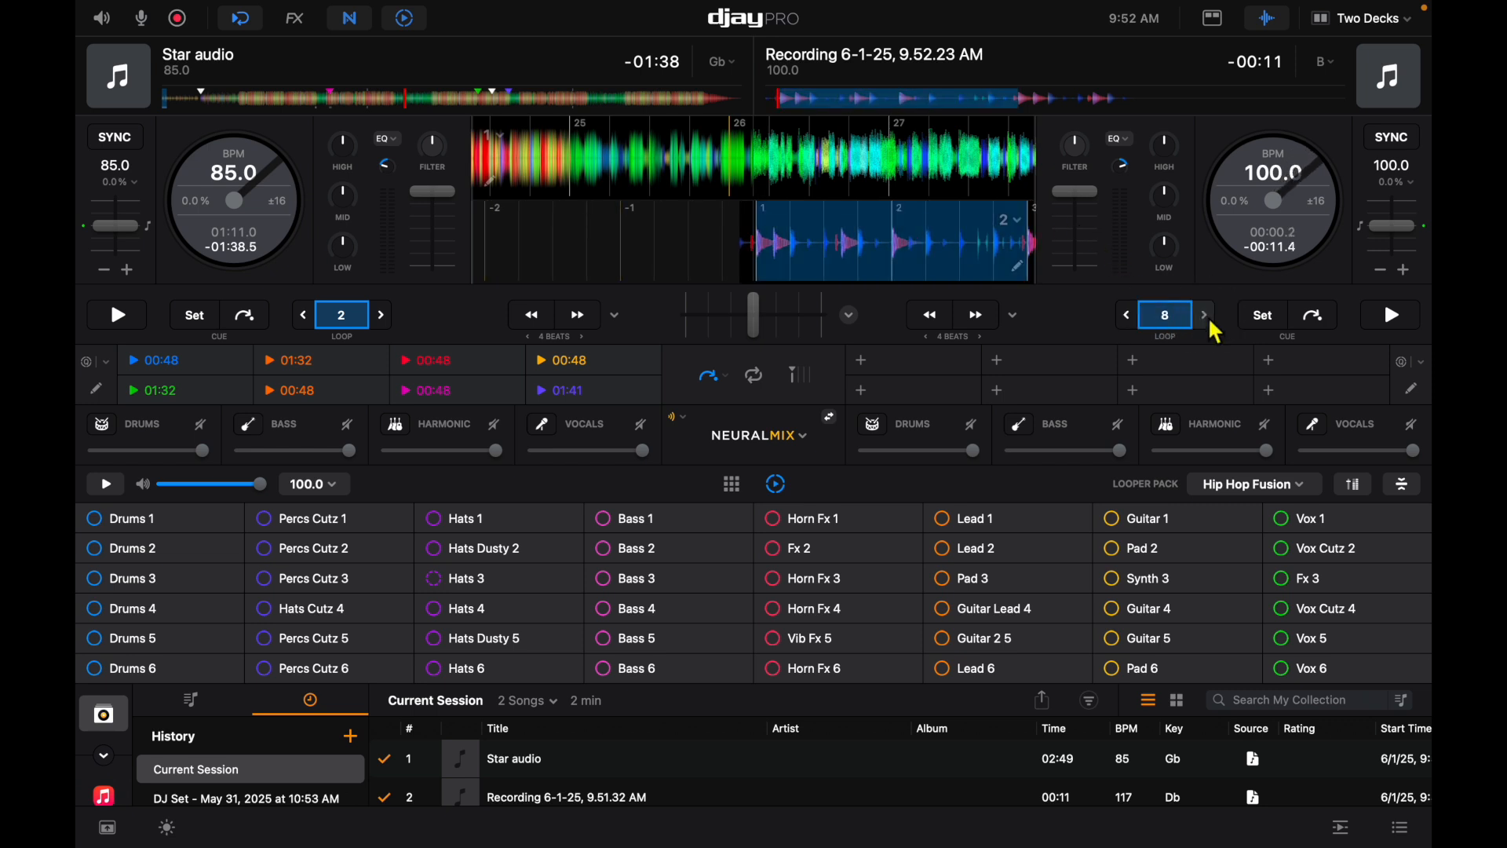
pyautogui.moveTo(639, 158)
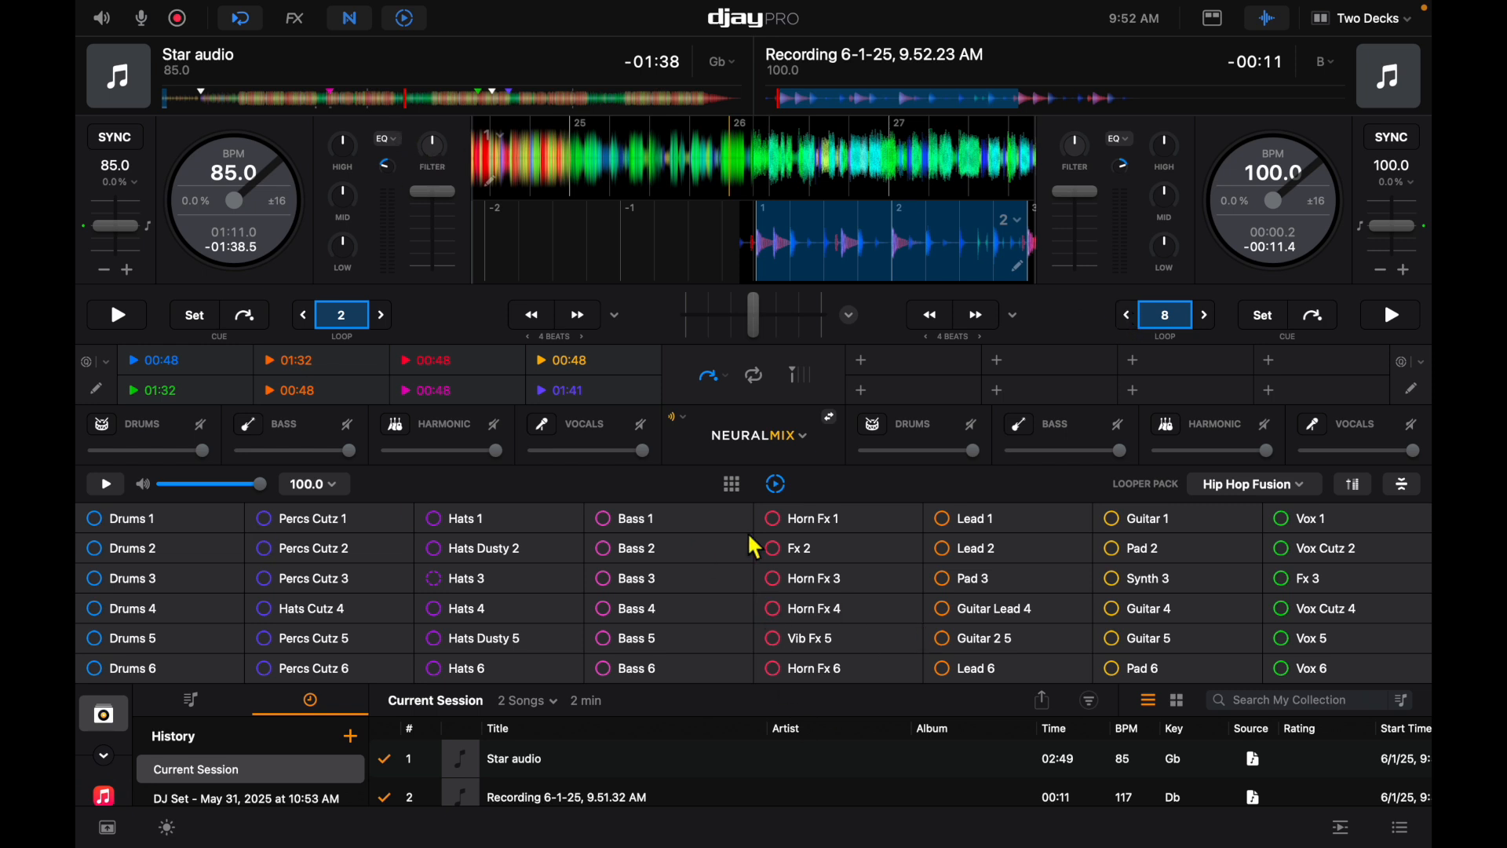
pyautogui.click(731, 483)
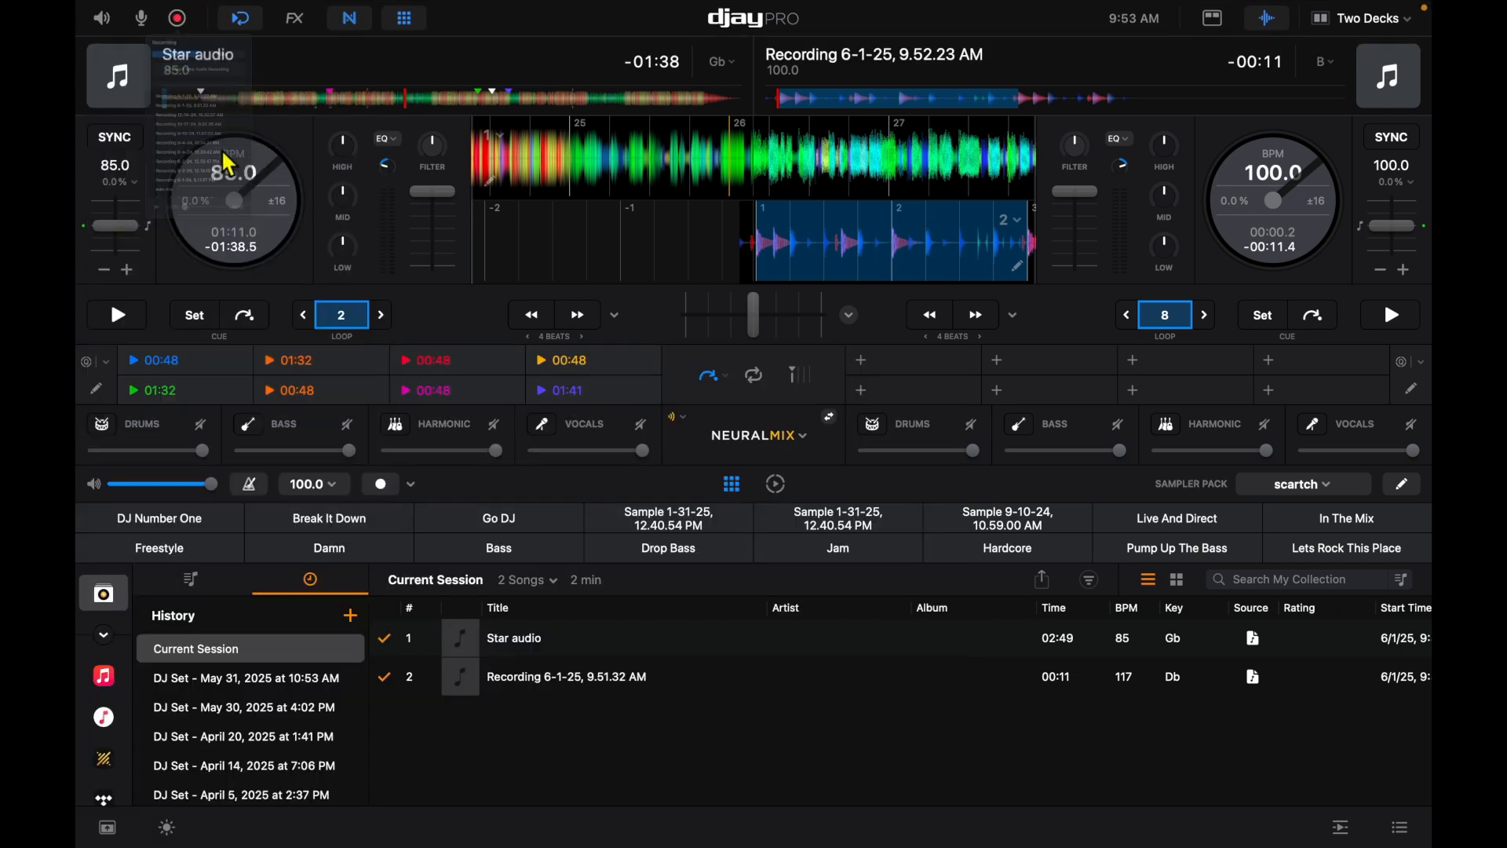
# - Record the looping deck 2 beat with the Bass sample triggered over it
pyautogui.click(1389, 314)
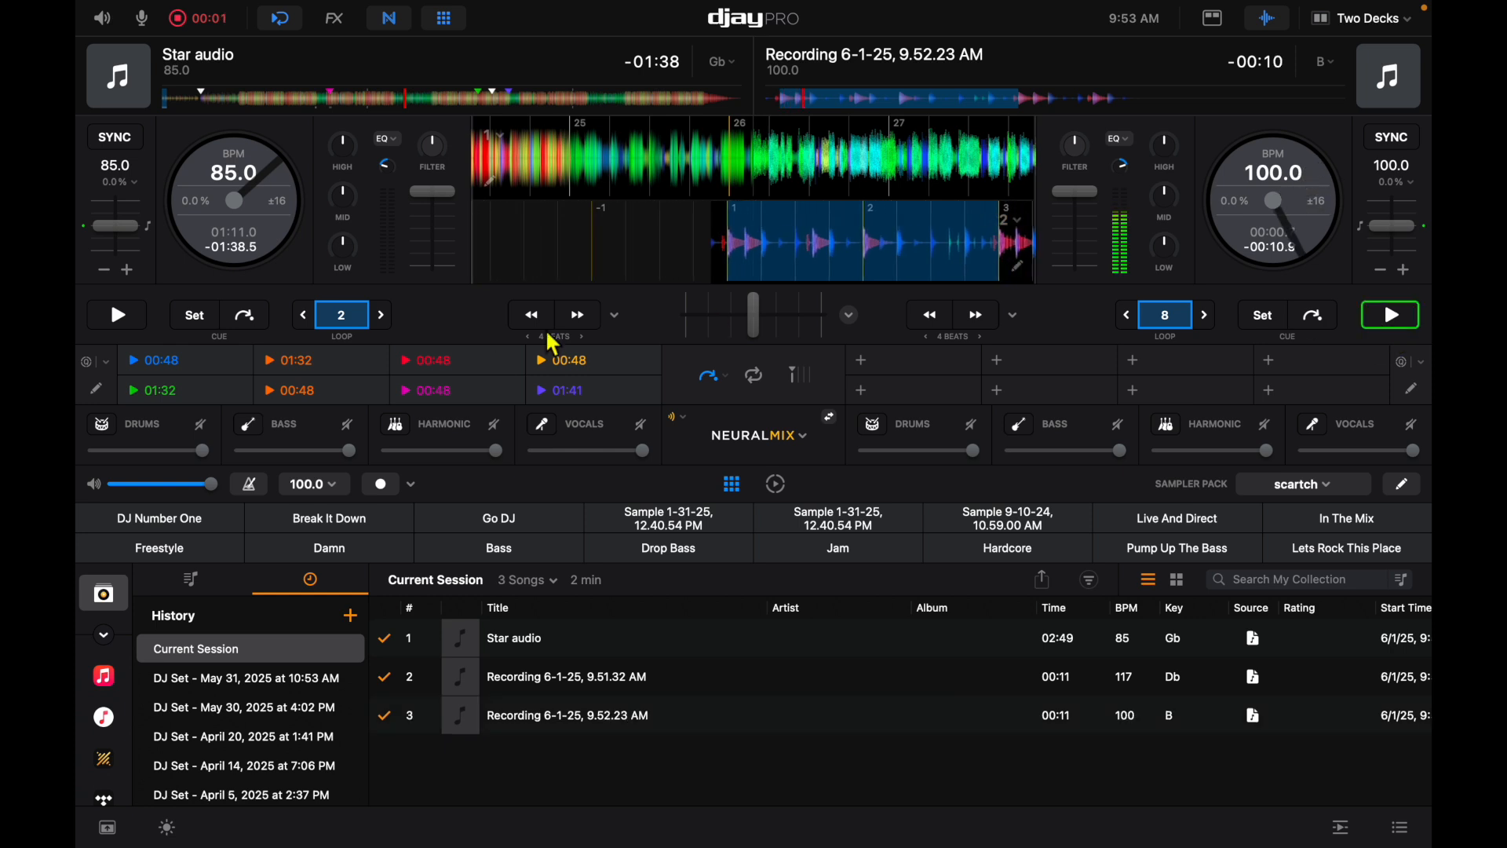
pyautogui.click(498, 548)
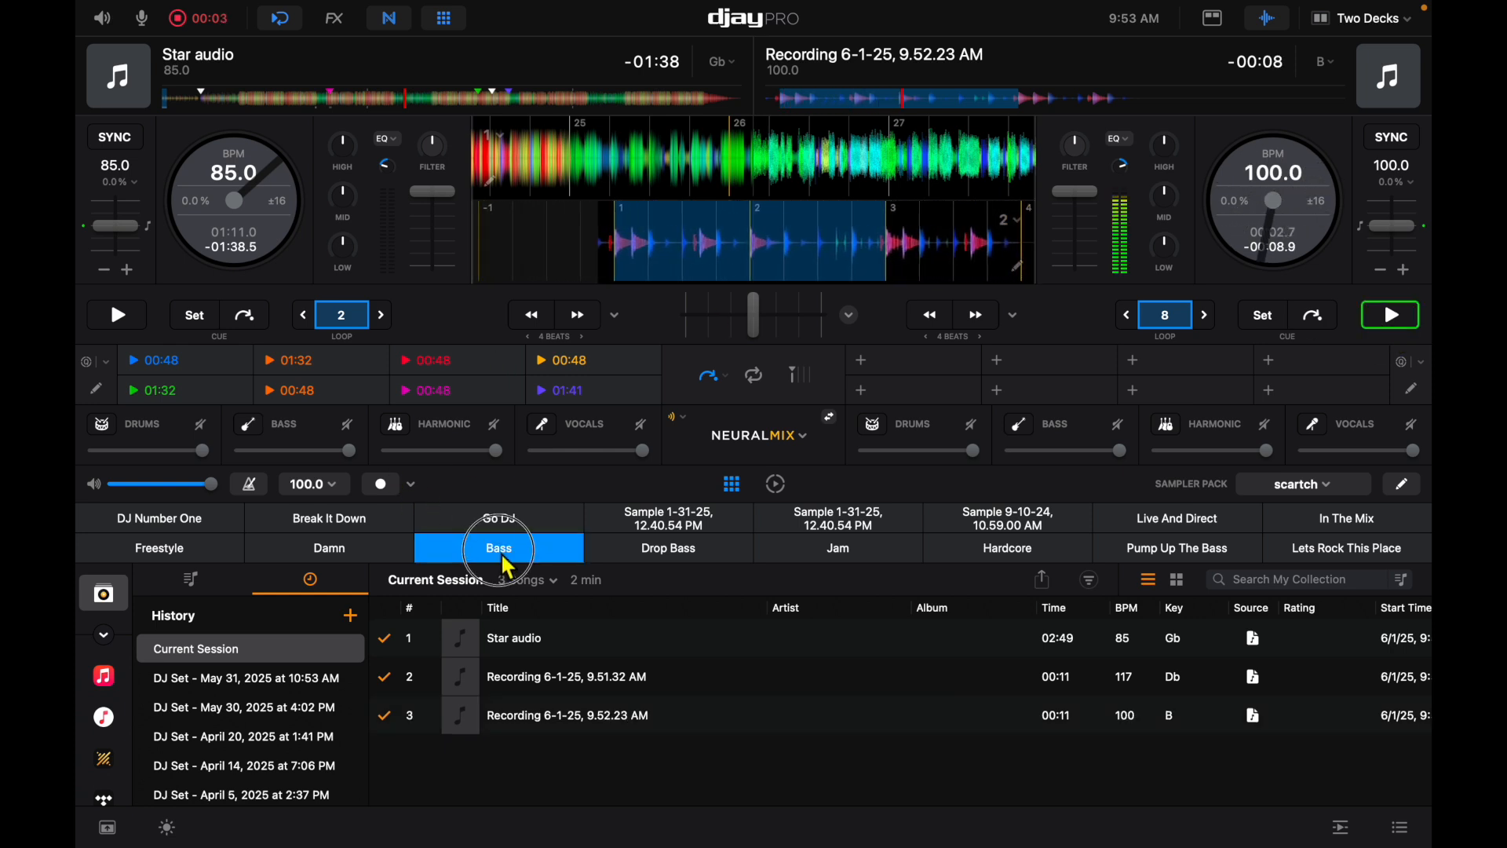
pyautogui.moveTo(375, 559)
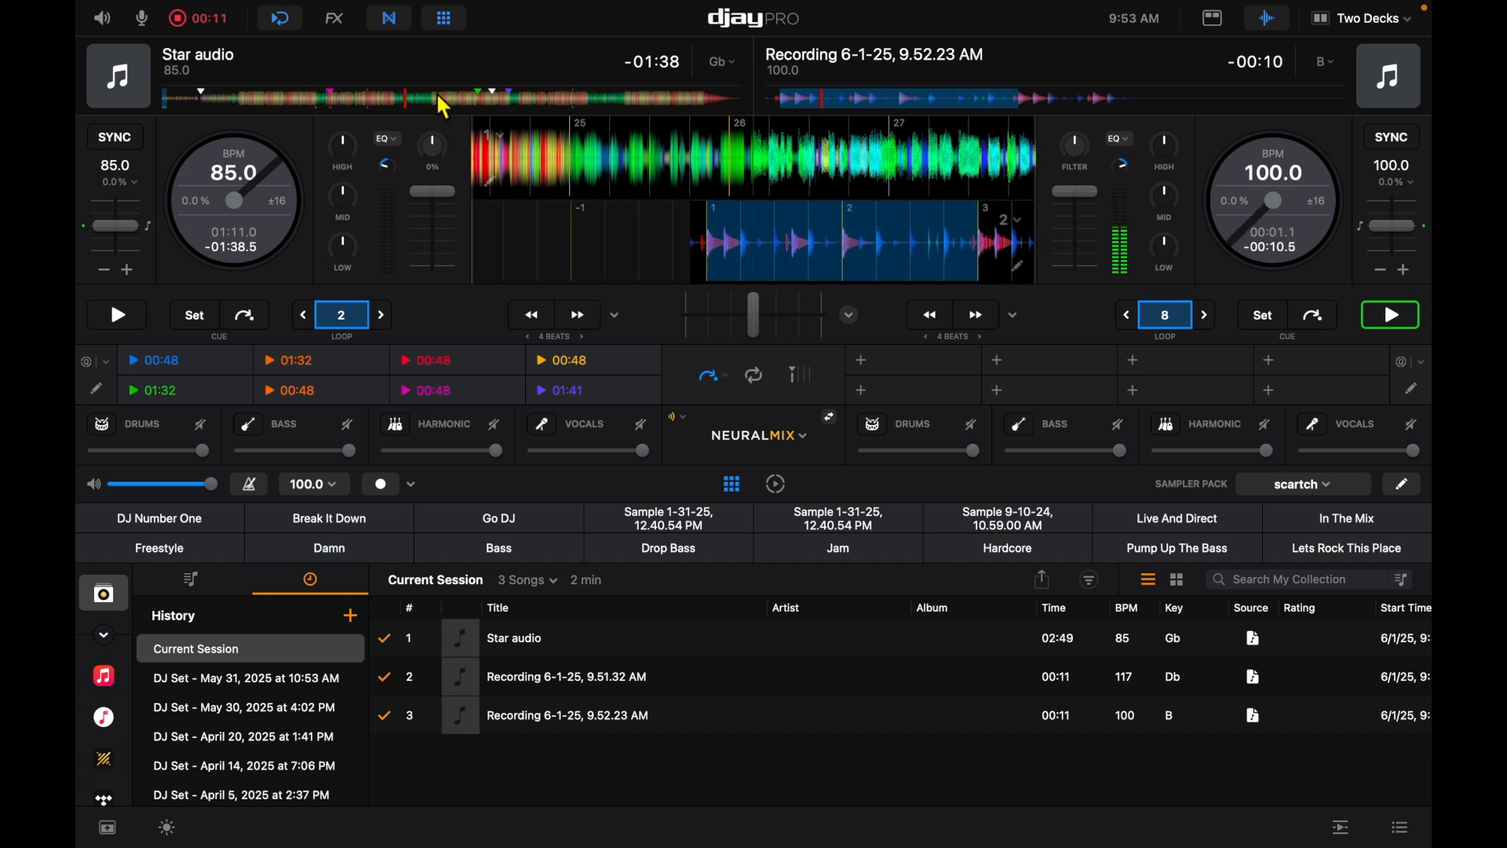
pyautogui.click(203, 18)
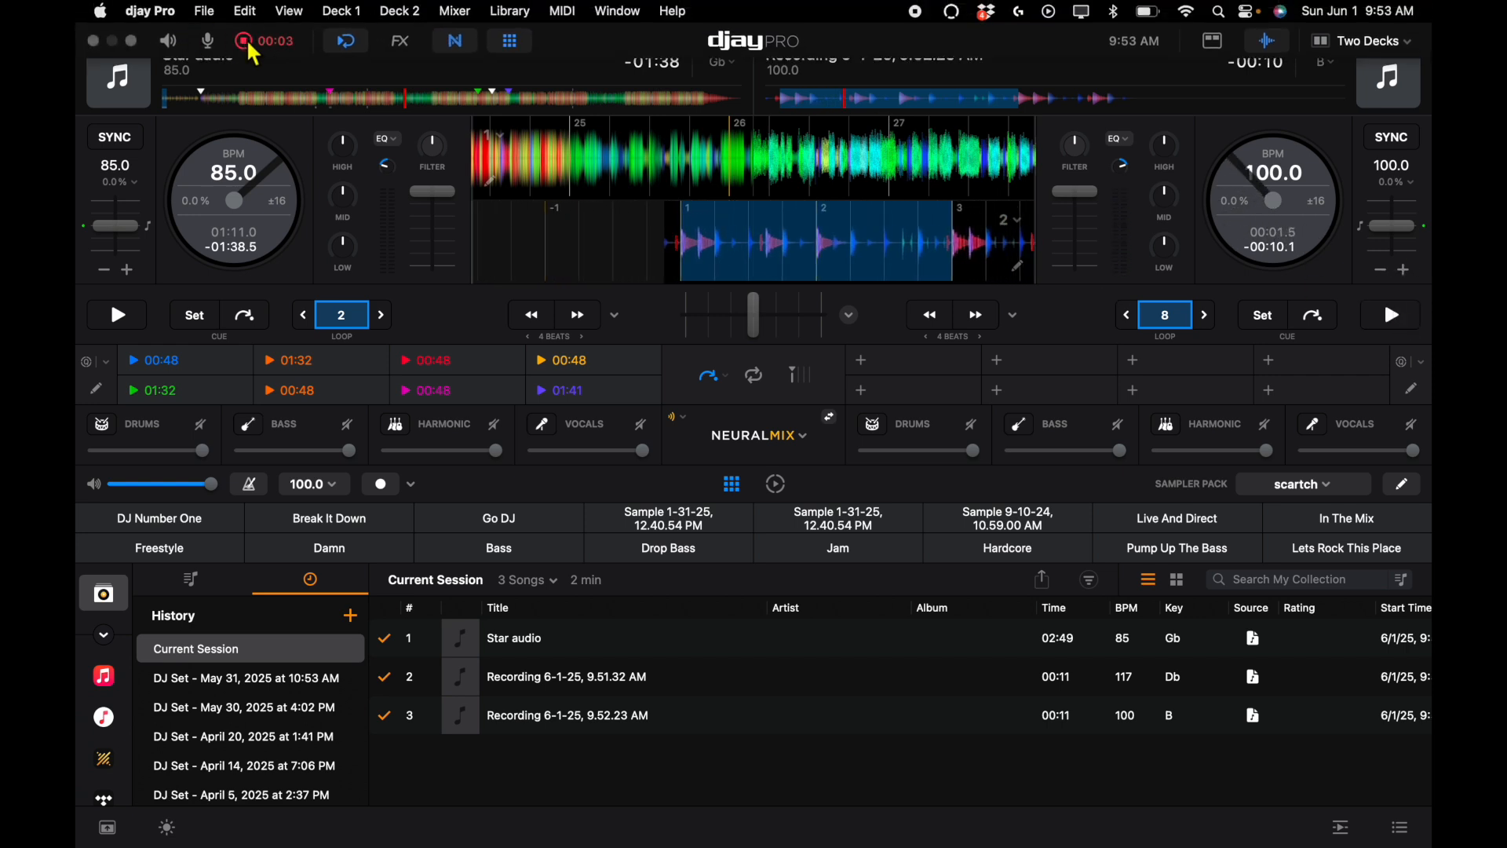
# - Load the 9.53.18 AM then the 9.53.02 AM recording onto deck 2 and play it
pyautogui.click(242, 41)
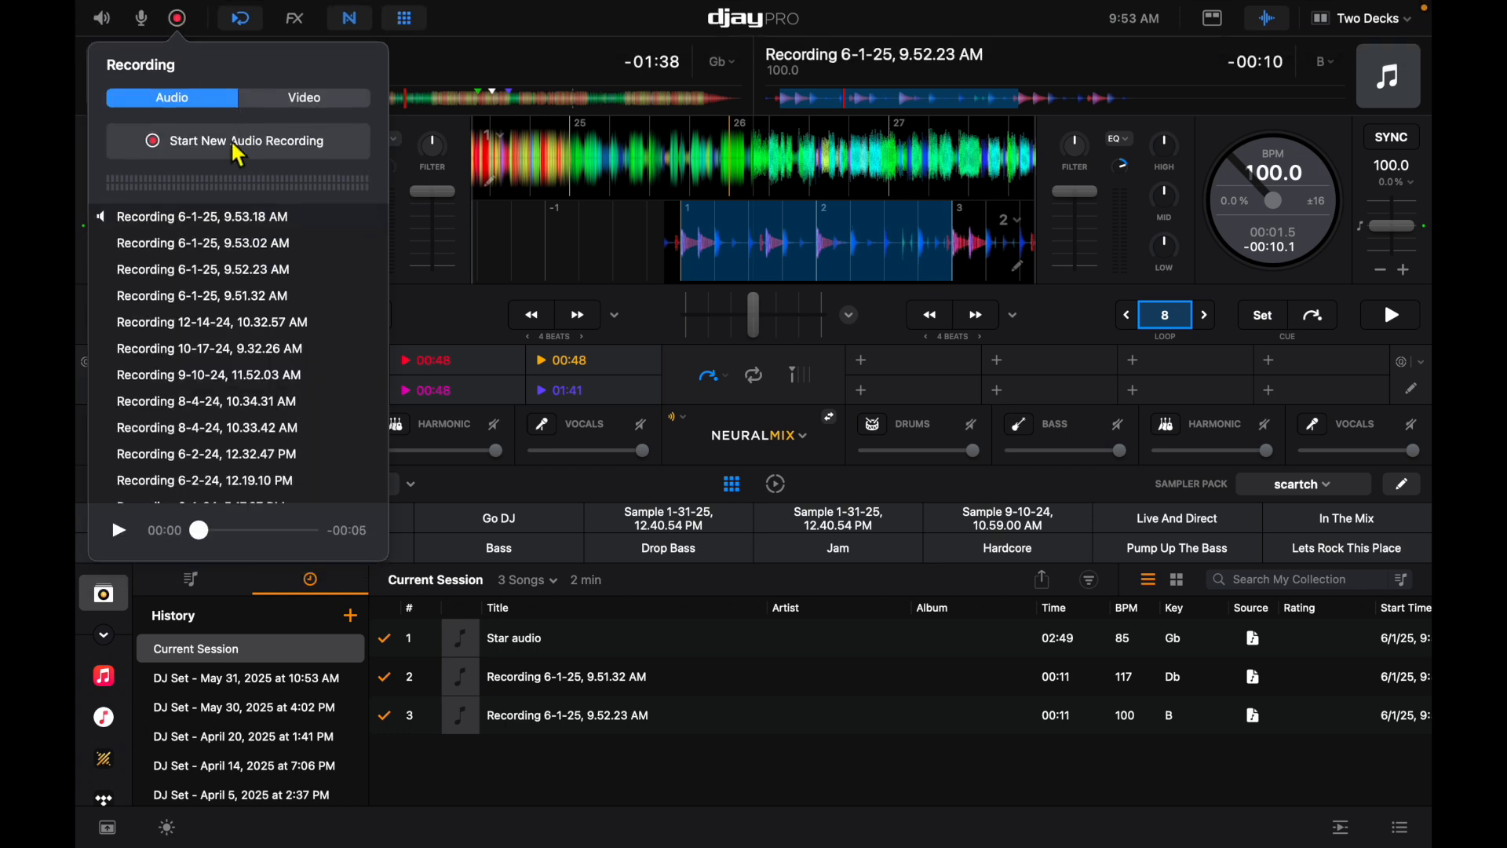
pyautogui.click(202, 217)
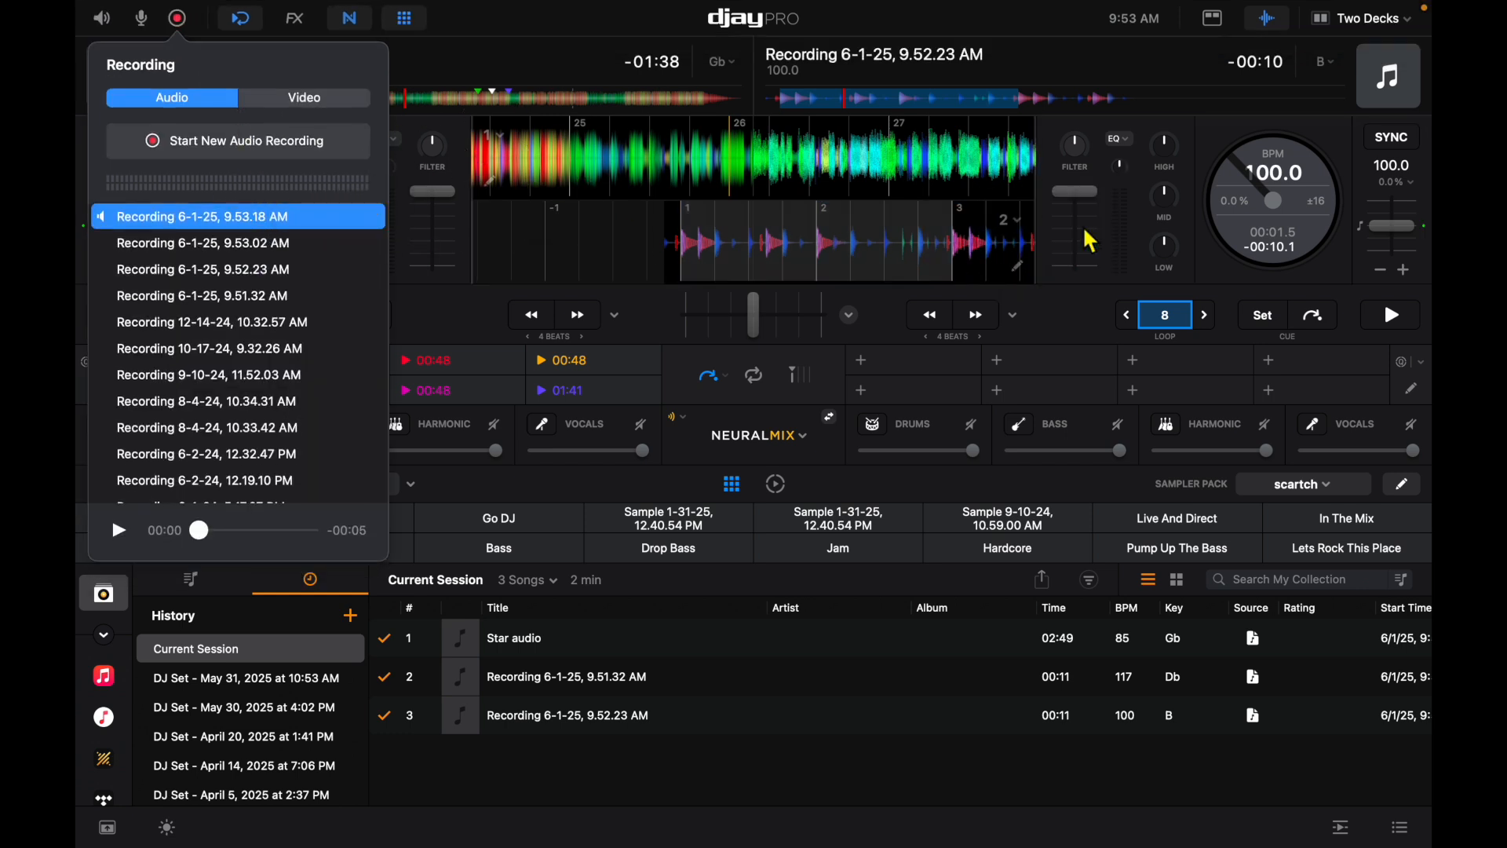
pyautogui.doubleClick(201, 215)
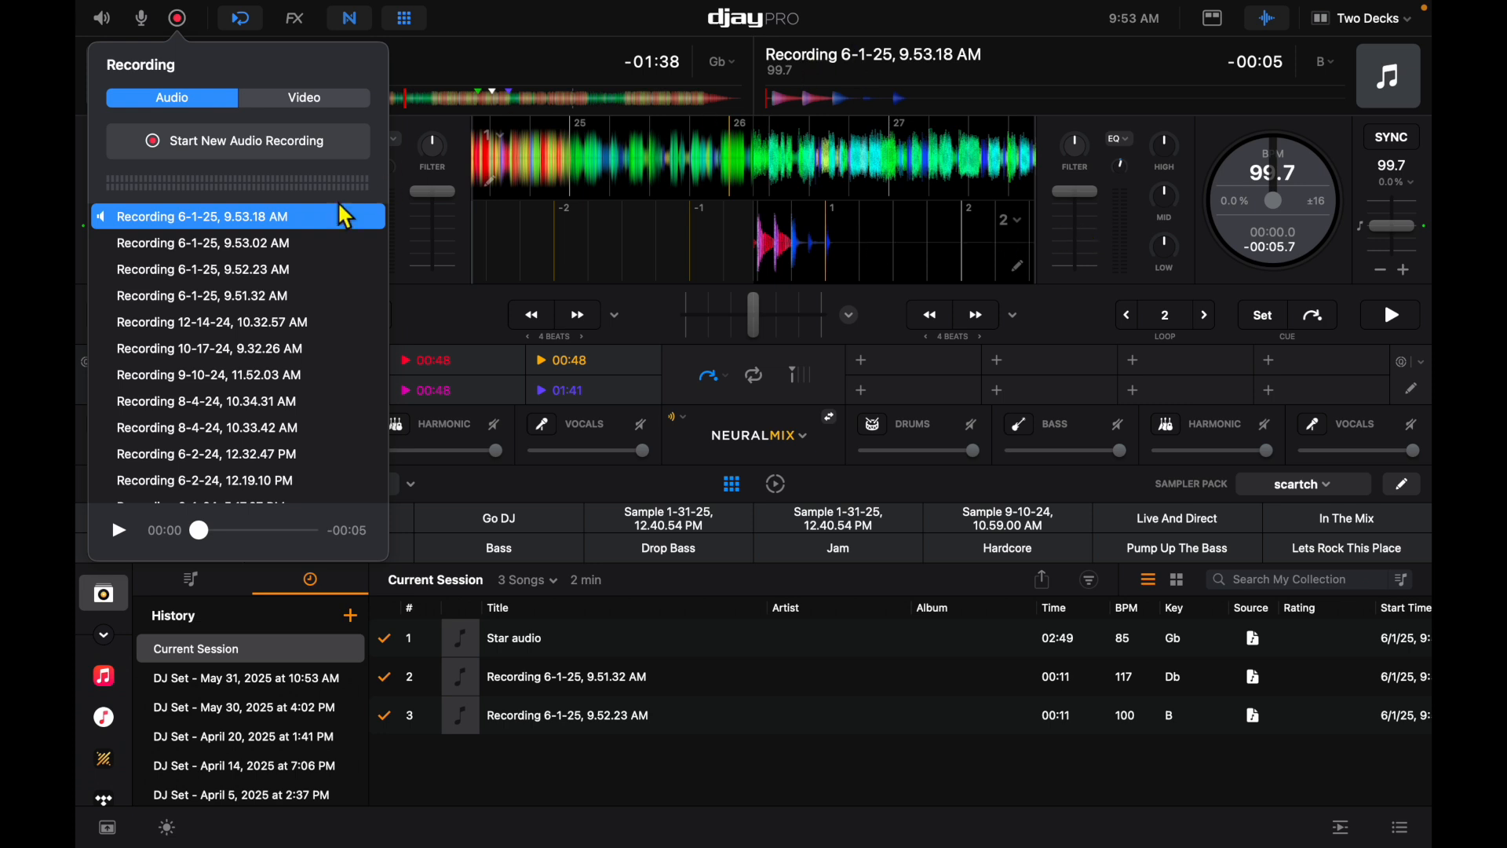
pyautogui.click(237, 322)
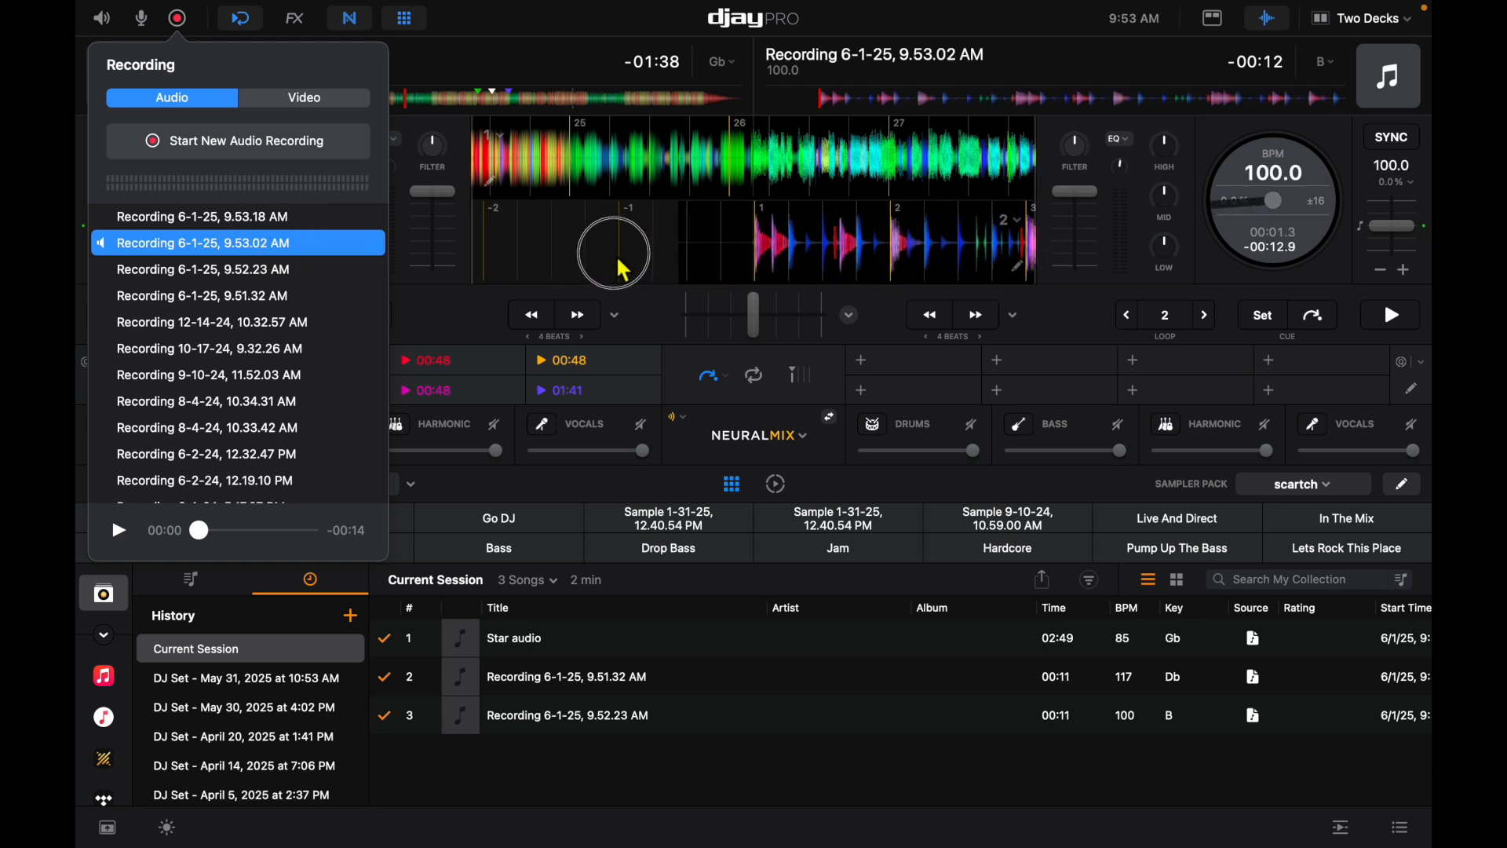
pyautogui.click(1388, 314)
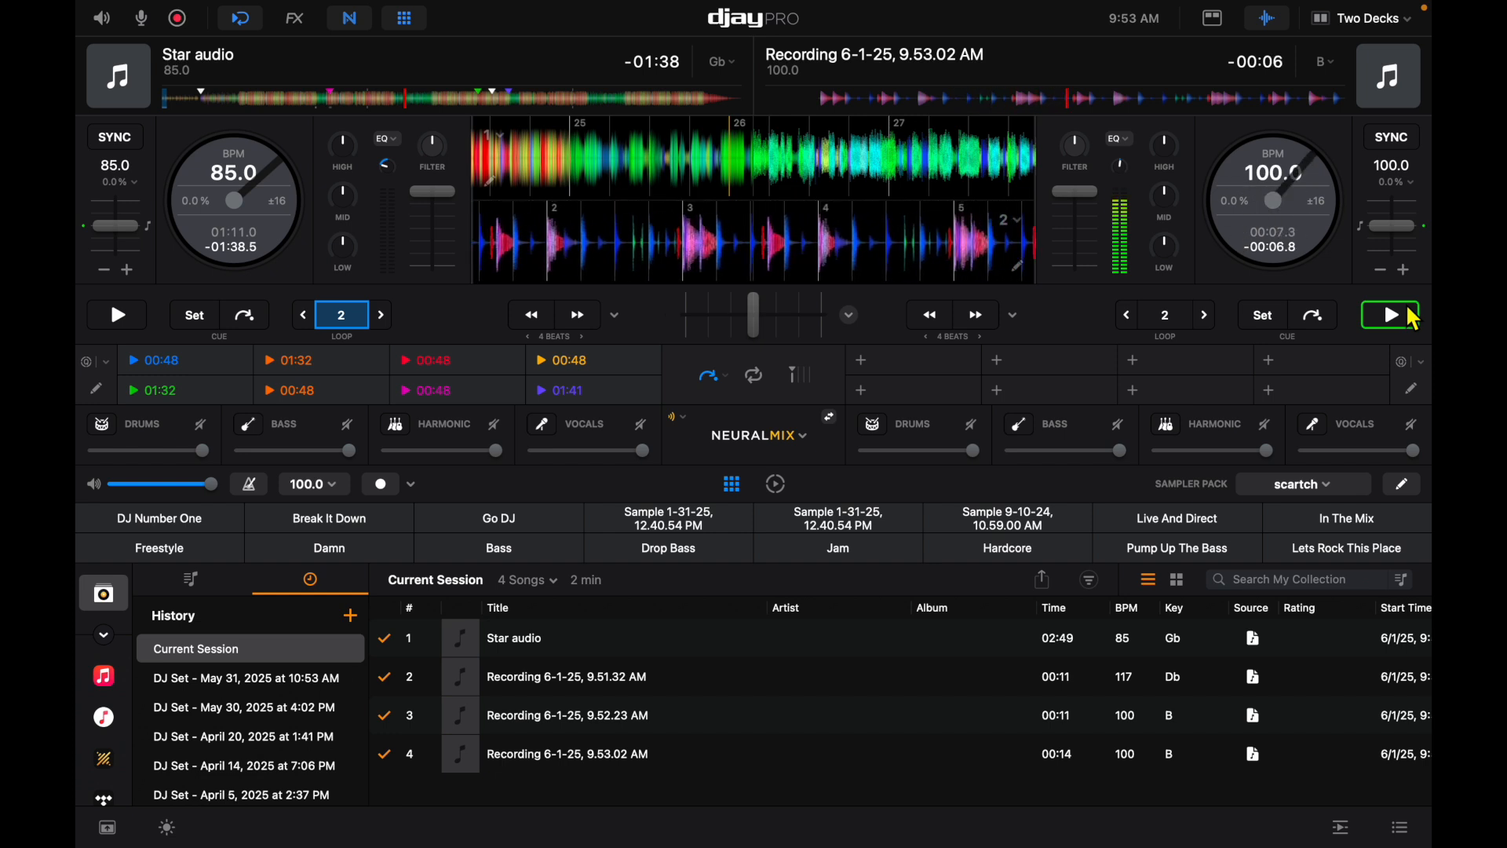
# - Pause playback of the recording on deck 2
pyautogui.click(177, 17)
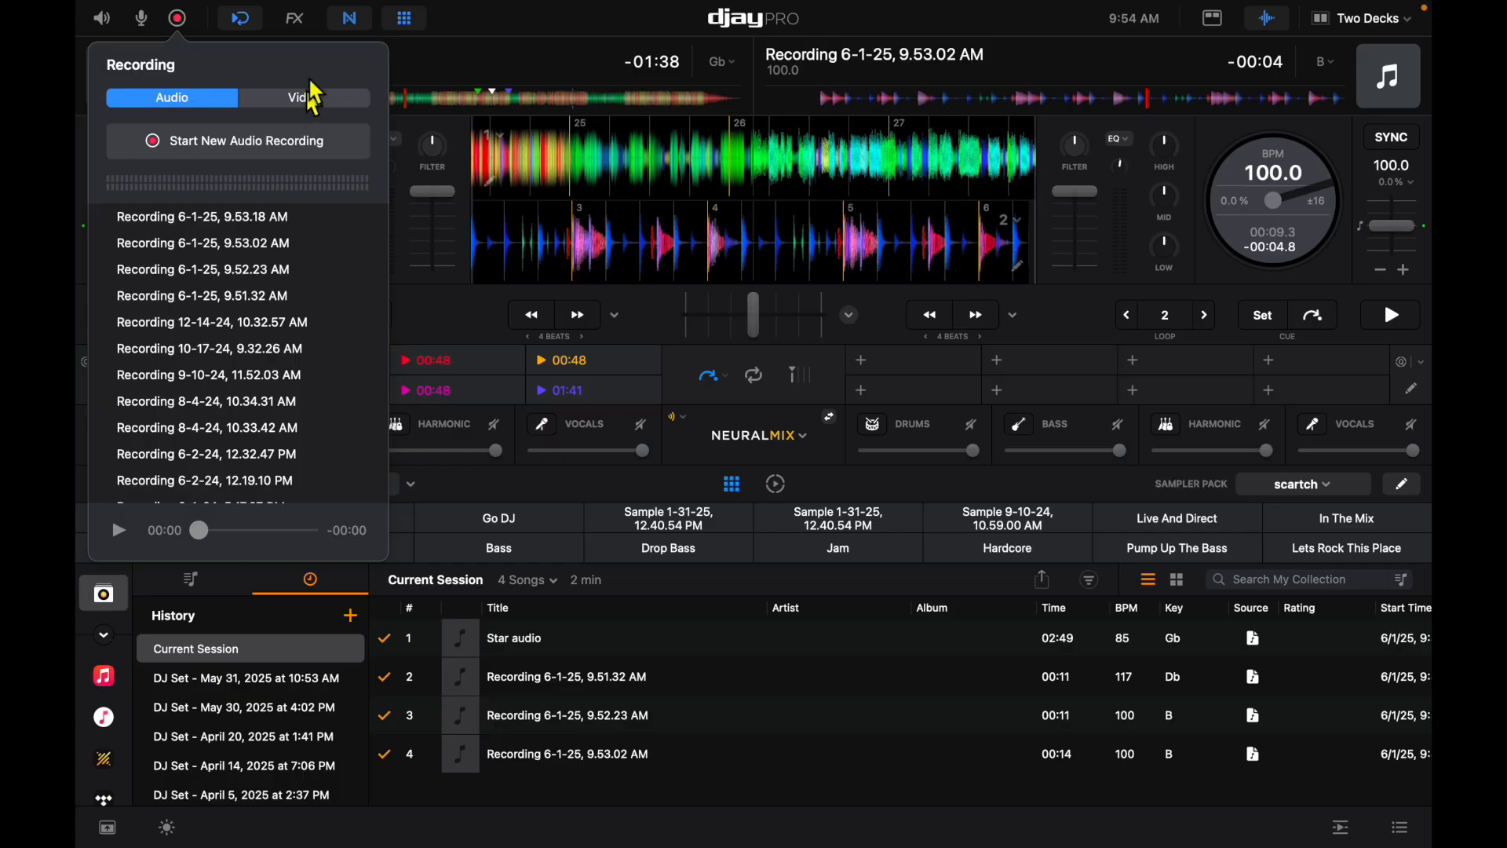